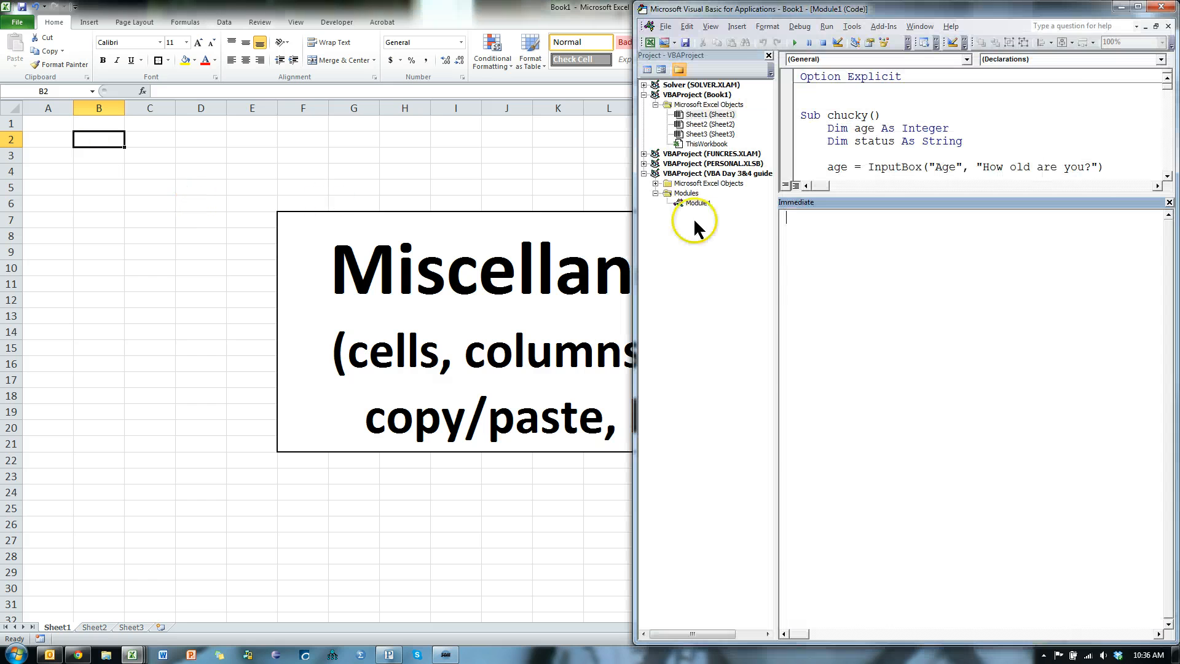
Run ?Range("A2").Value="boo", then rerun it without the ? so A2 holds boo.
{"action": "type", "text": "?Range("}
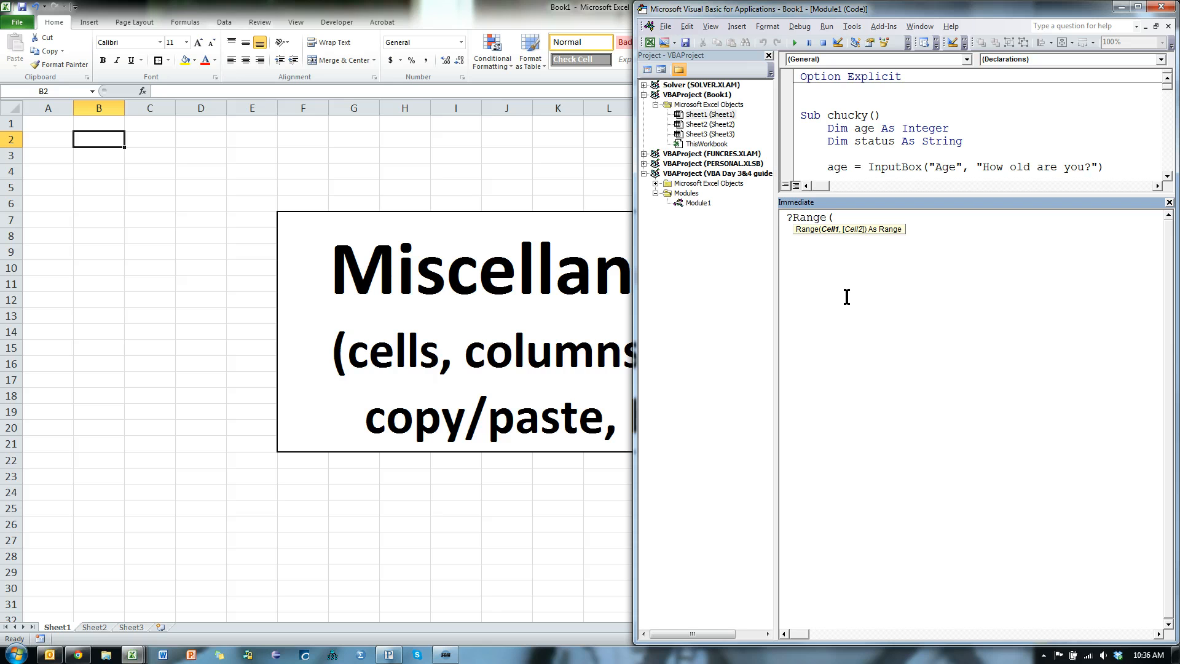
{"action": "type", "text": "\"A"}
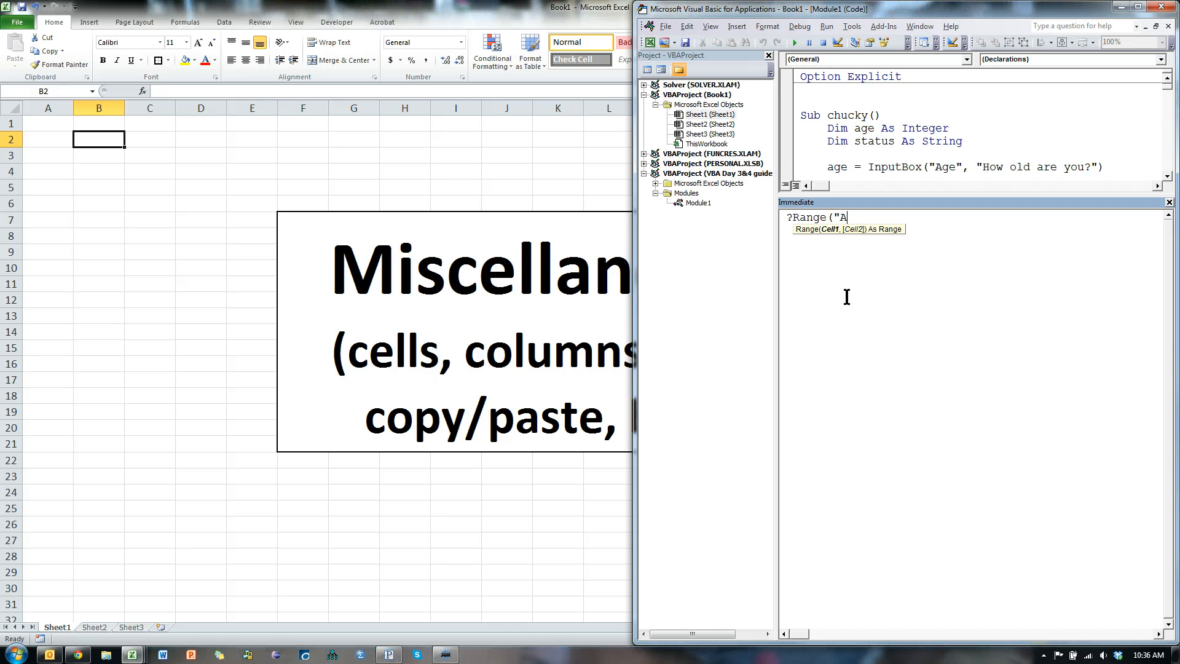
{"action": "type", "text": "2\")."}
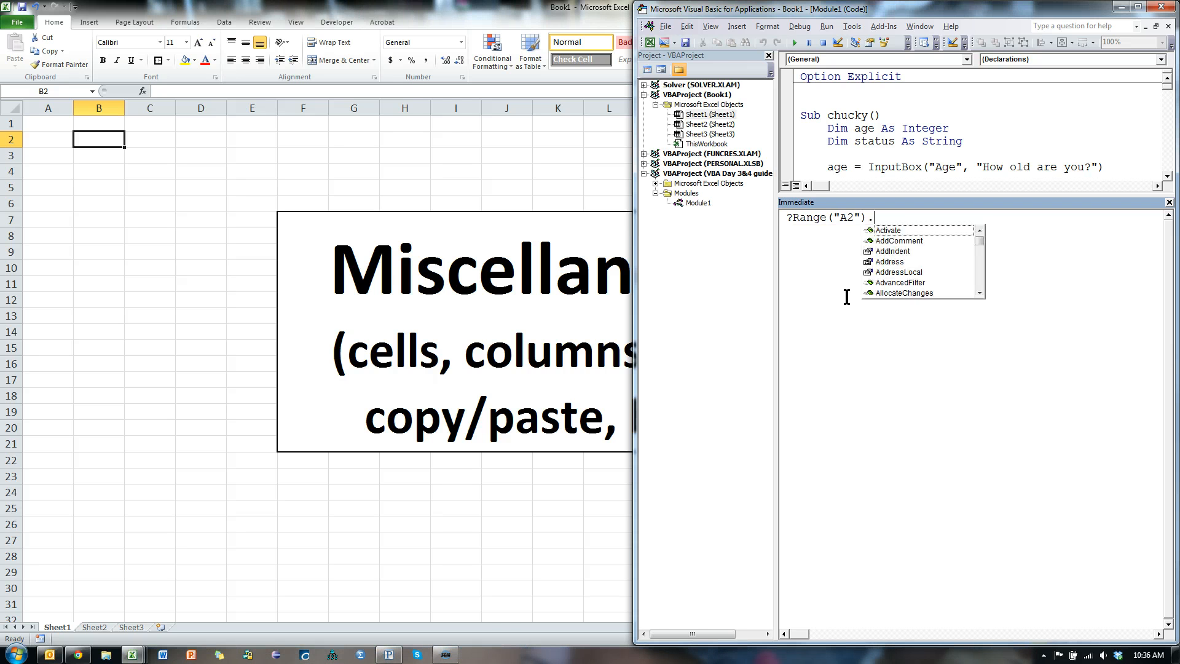
{"action": "type", "text": "Value="}
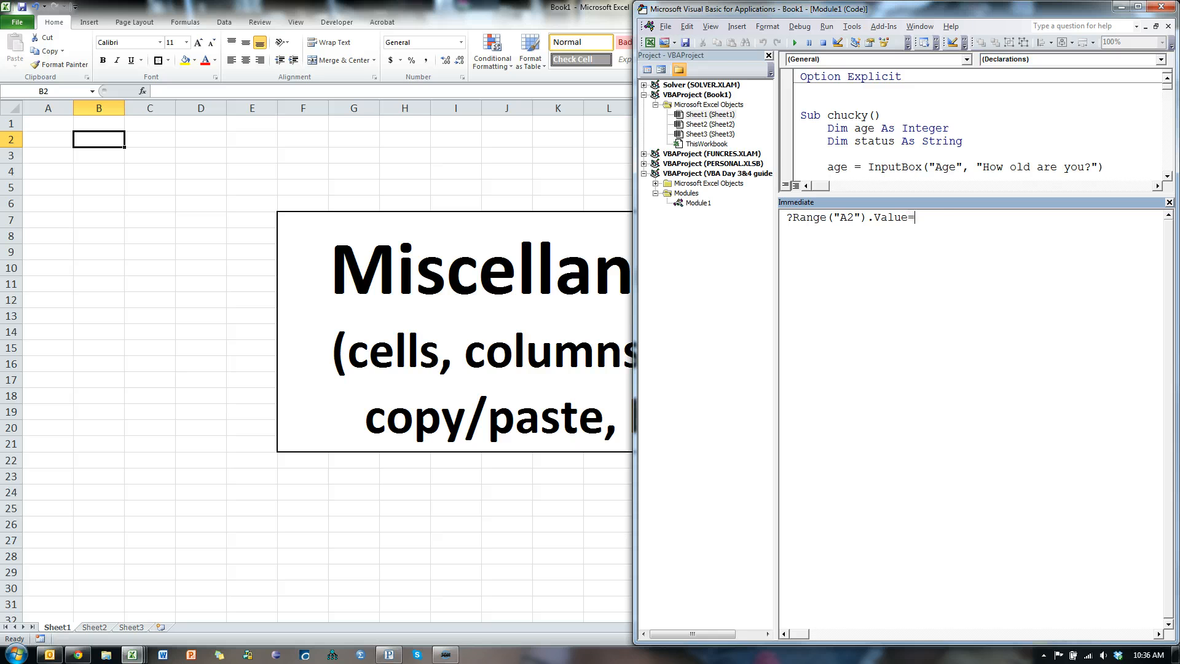
{"action": "key", "text": "Return"}
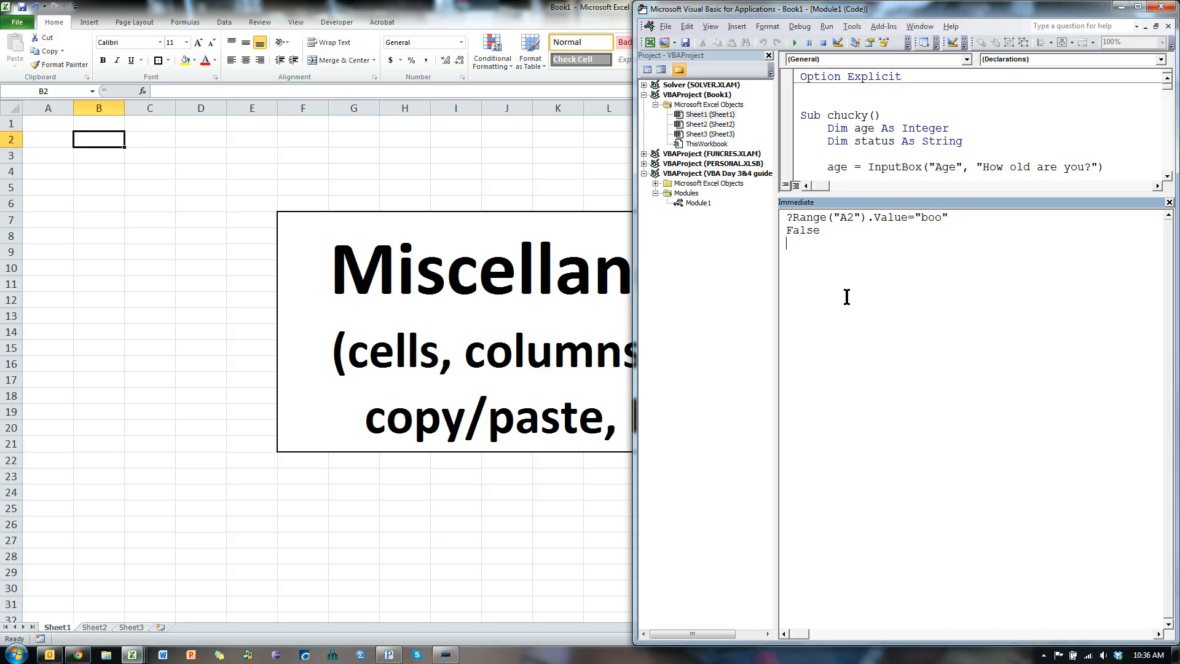
{"action": "left_click", "coordinate": [790, 218]}
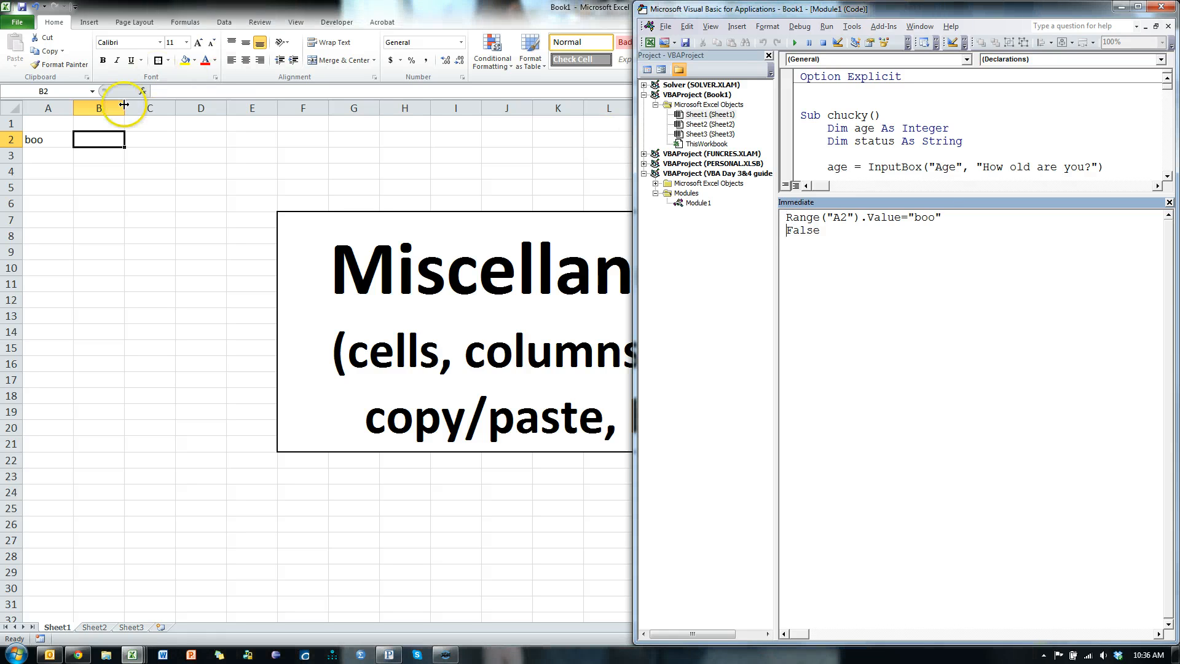
{"action": "mouse_move", "coordinate": [833, 277]}
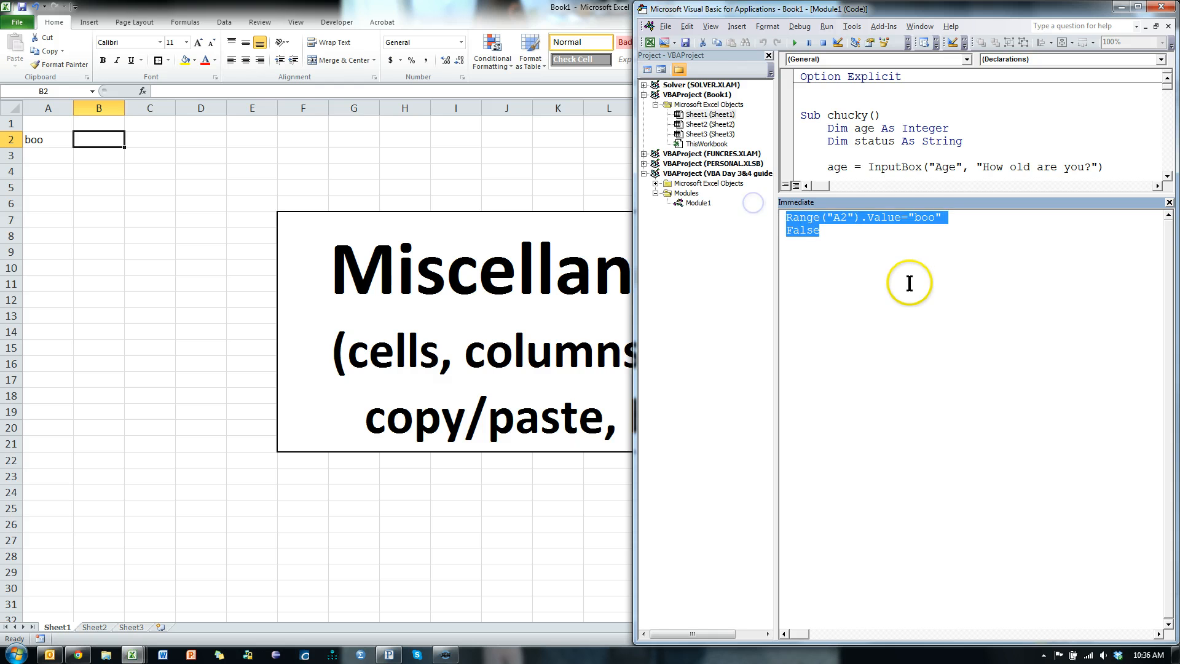
Print row 2, column 1 with ?cells(2,1).value, returning boo.
{"action": "type", "text": "cells ("}
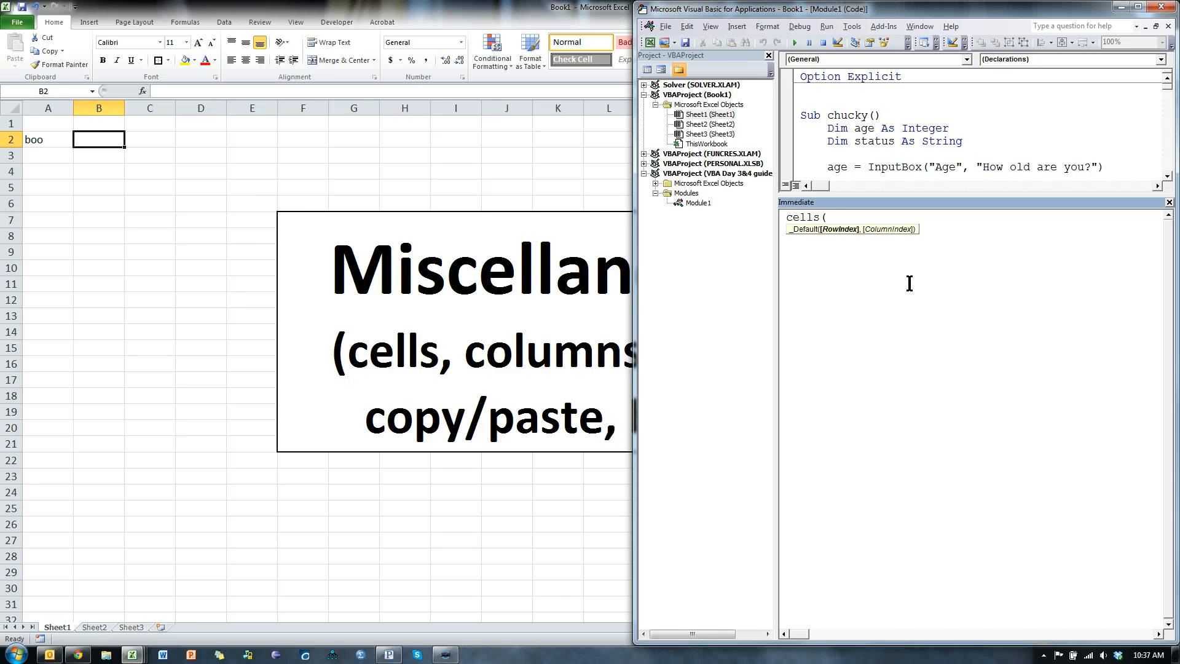
{"action": "type", "text": "2,1)"}
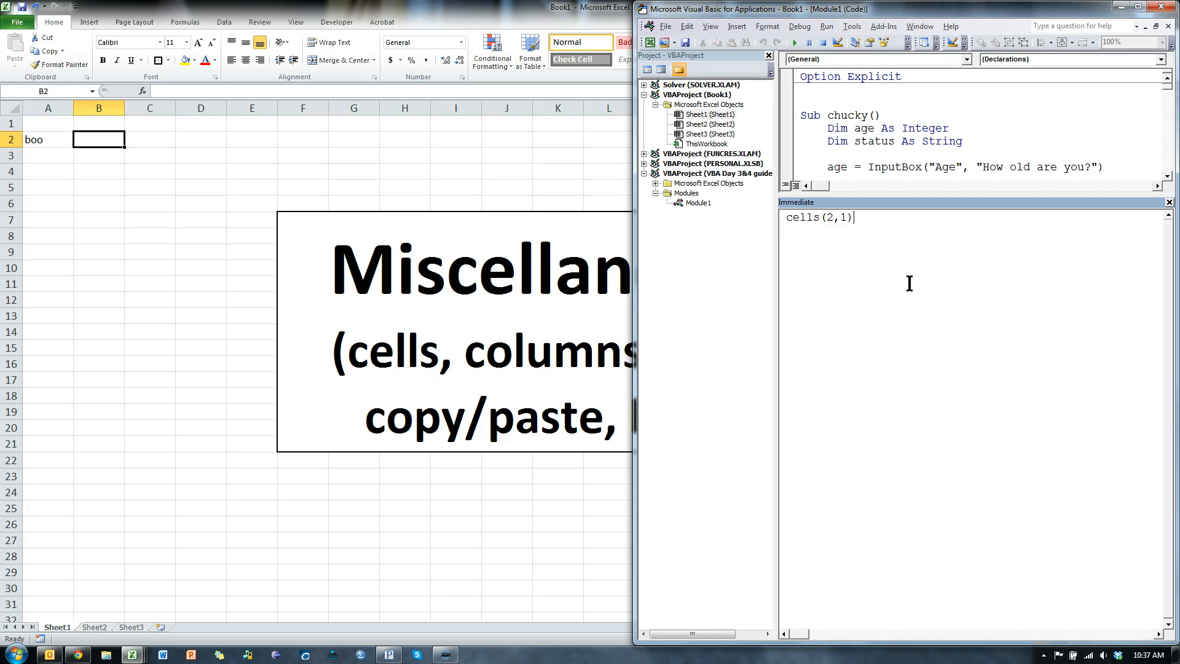
{"action": "type", "text": ".value"}
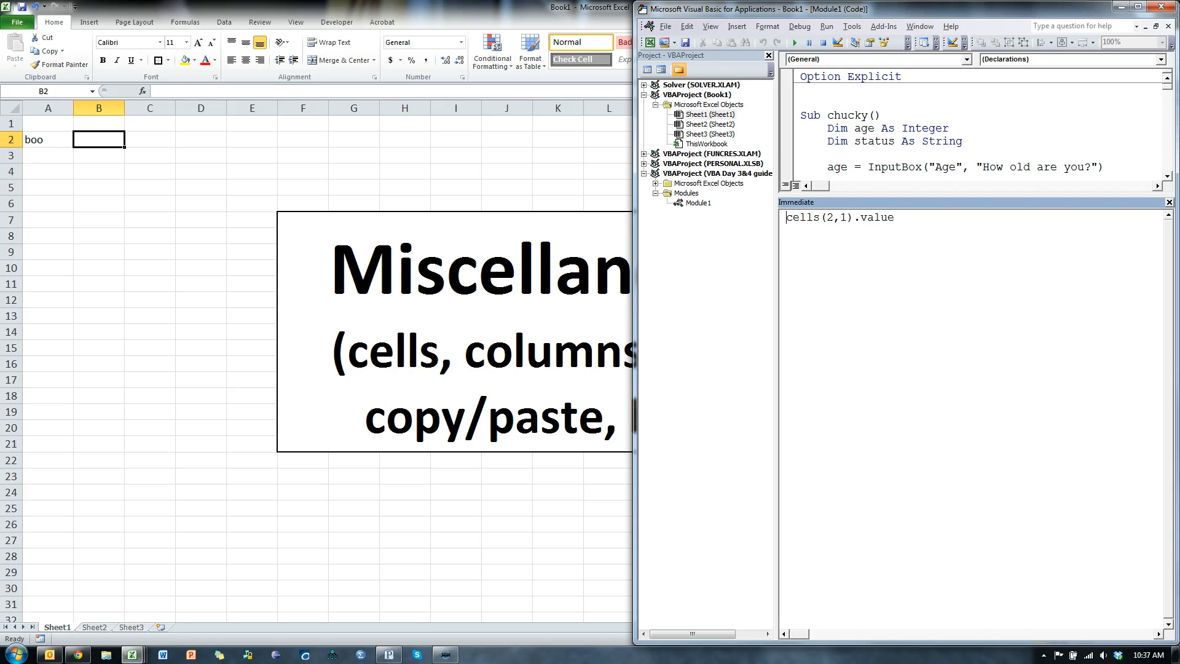
{"action": "type", "text": "?"}
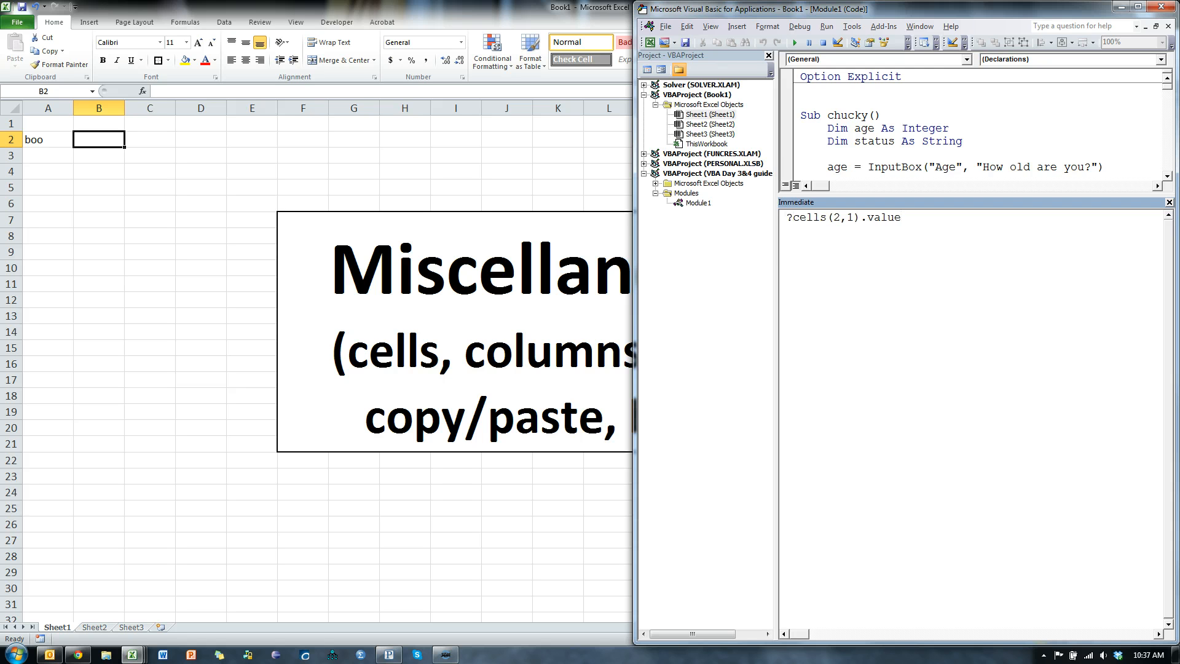
{"action": "key", "text": "Return"}
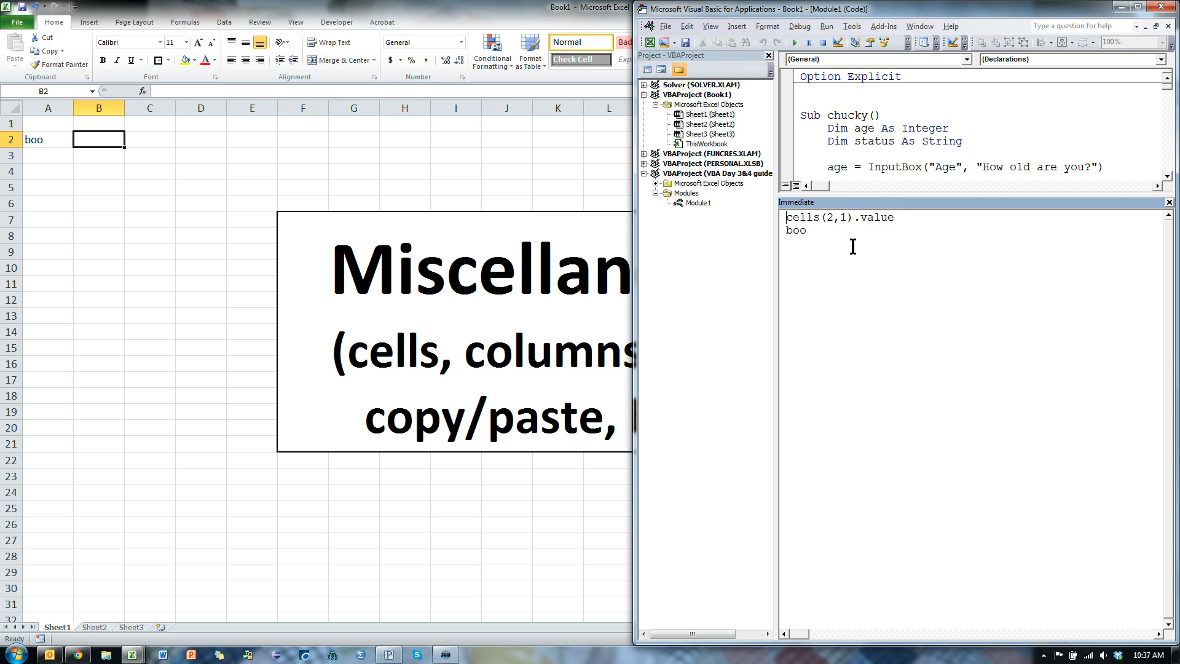
Rewrite the command as cells(2,1).activate to make A2 the active cell.
{"action": "key", "text": "BackSpace"}
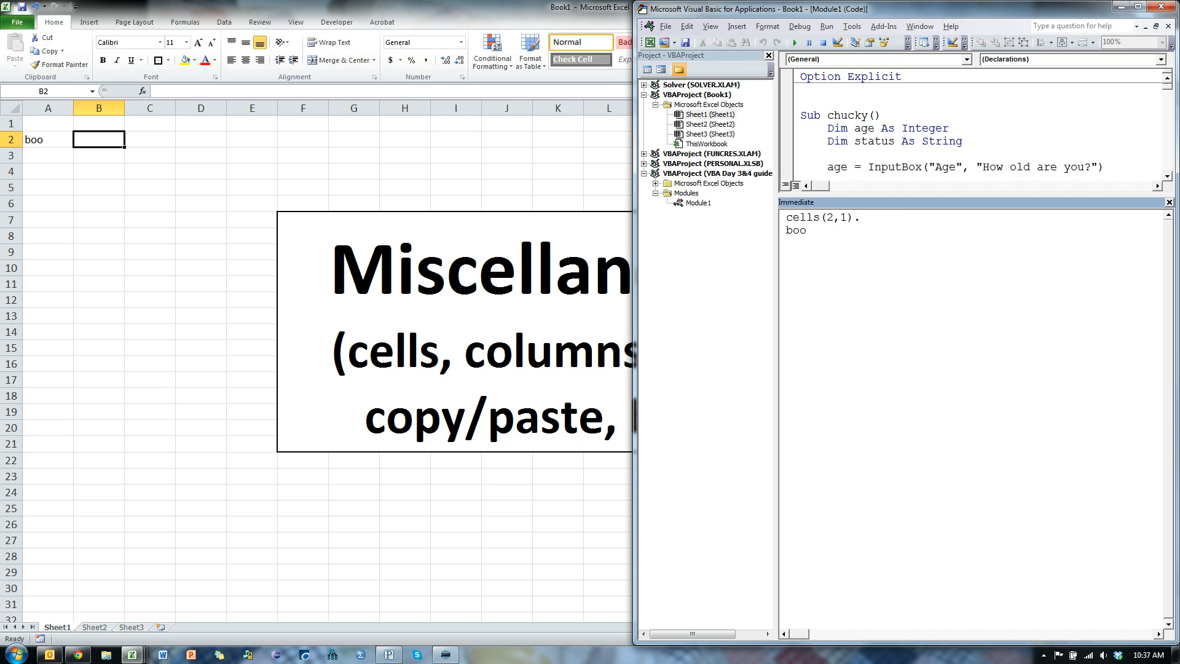
{"action": "type", "text": ".activate"}
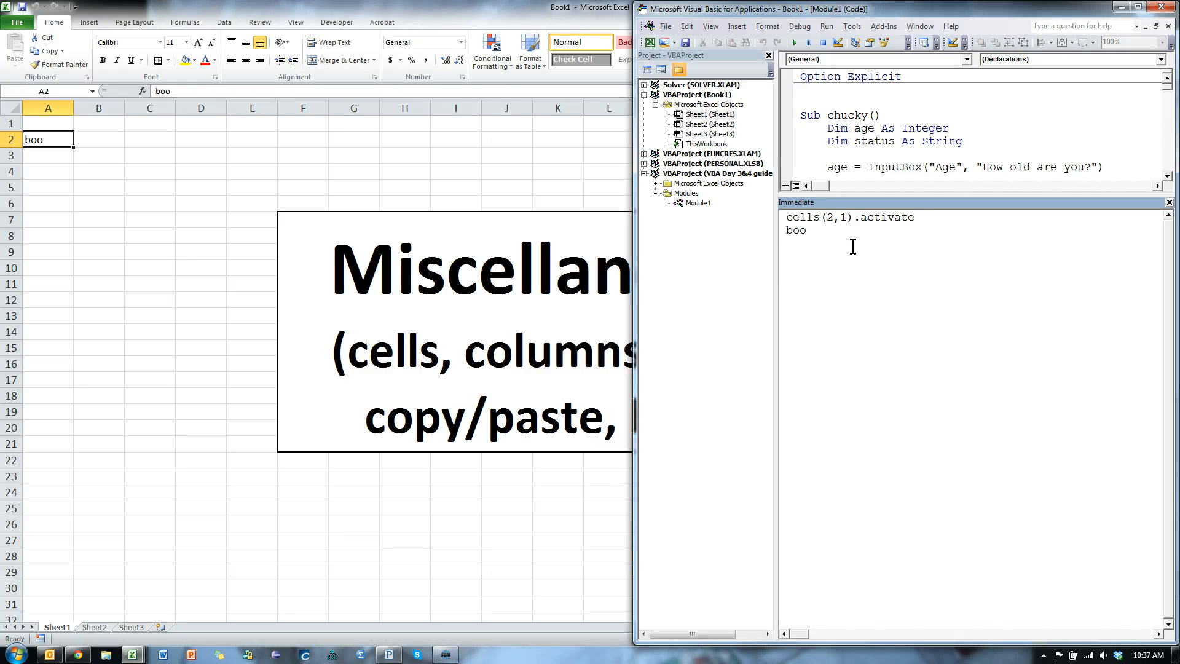
Define the variables myrow=3 and mycol=4.
{"action": "type", "text": "myrow=3"}
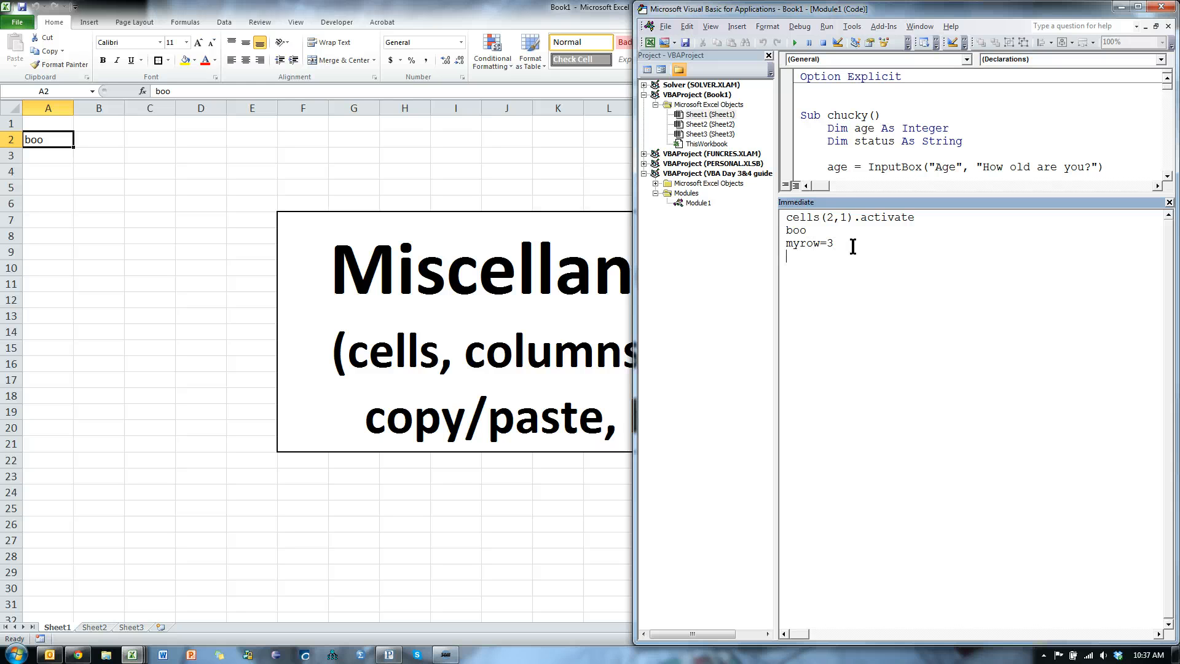
{"action": "type", "text": "mycol=4"}
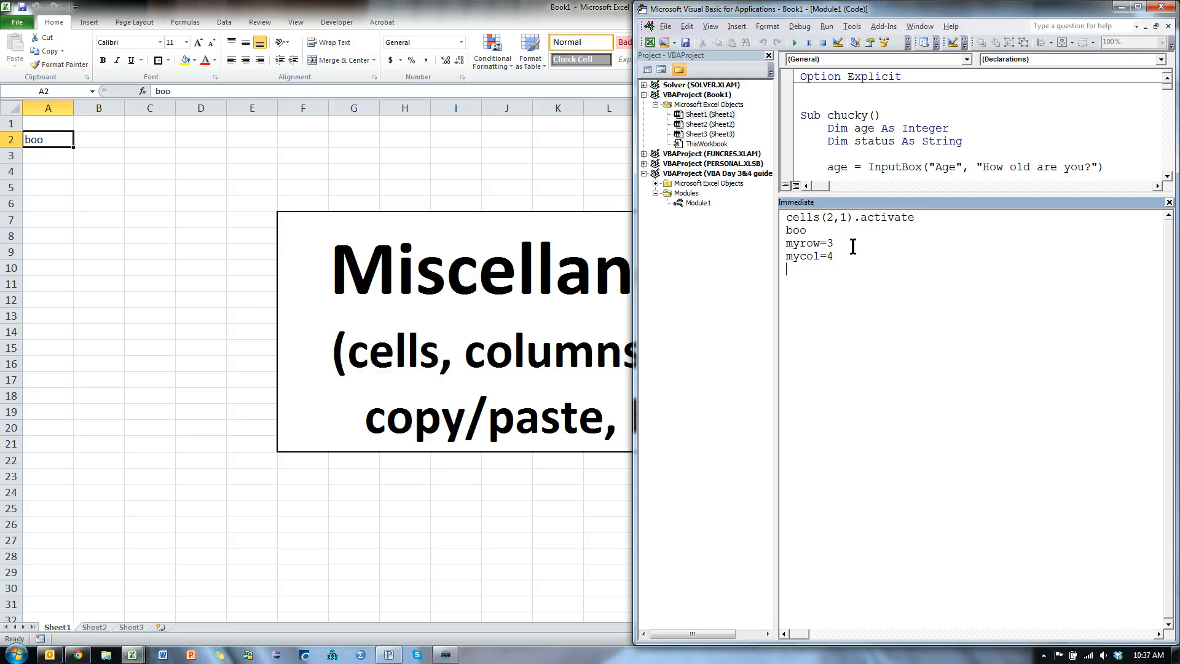
Write "look mommy" into D3 via cells(myrow,mycol).value.
{"action": "type", "text": "cells"}
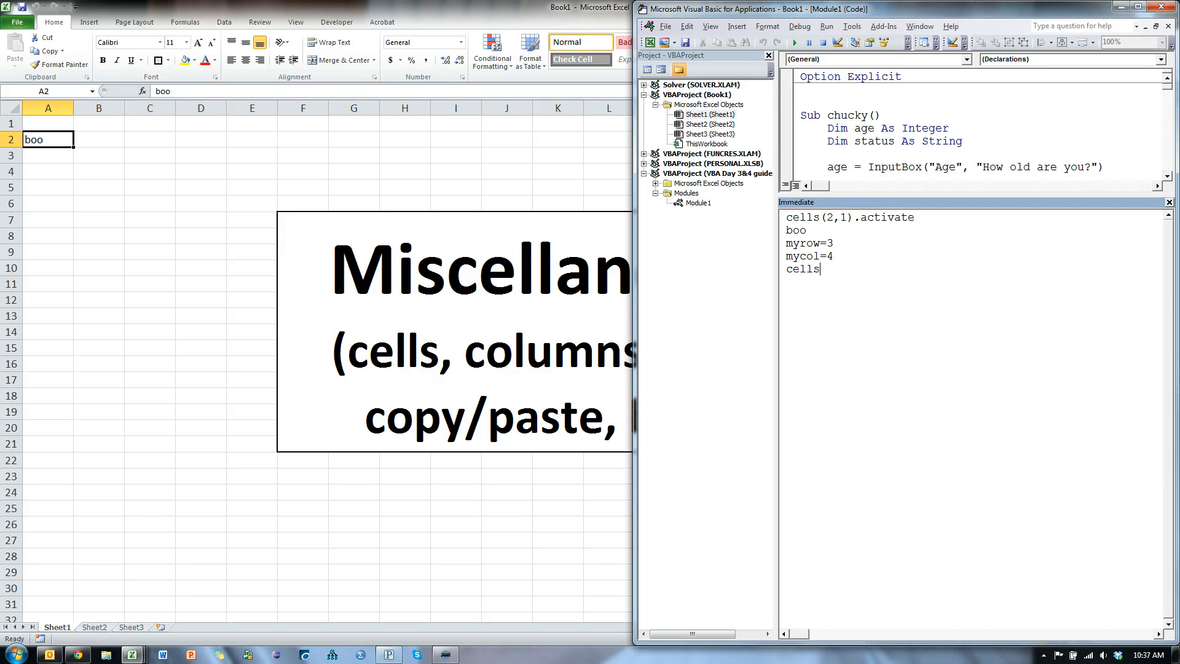
{"action": "type", "text": "(myrow"}
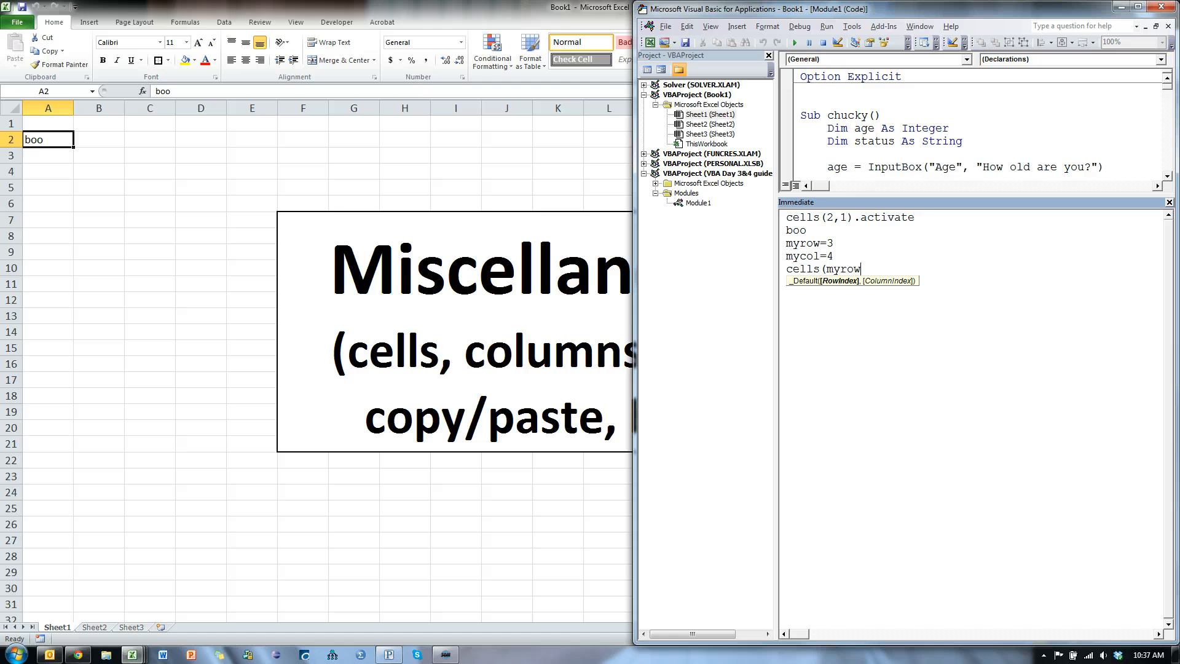
{"action": "type", "text": ",mycol).v"}
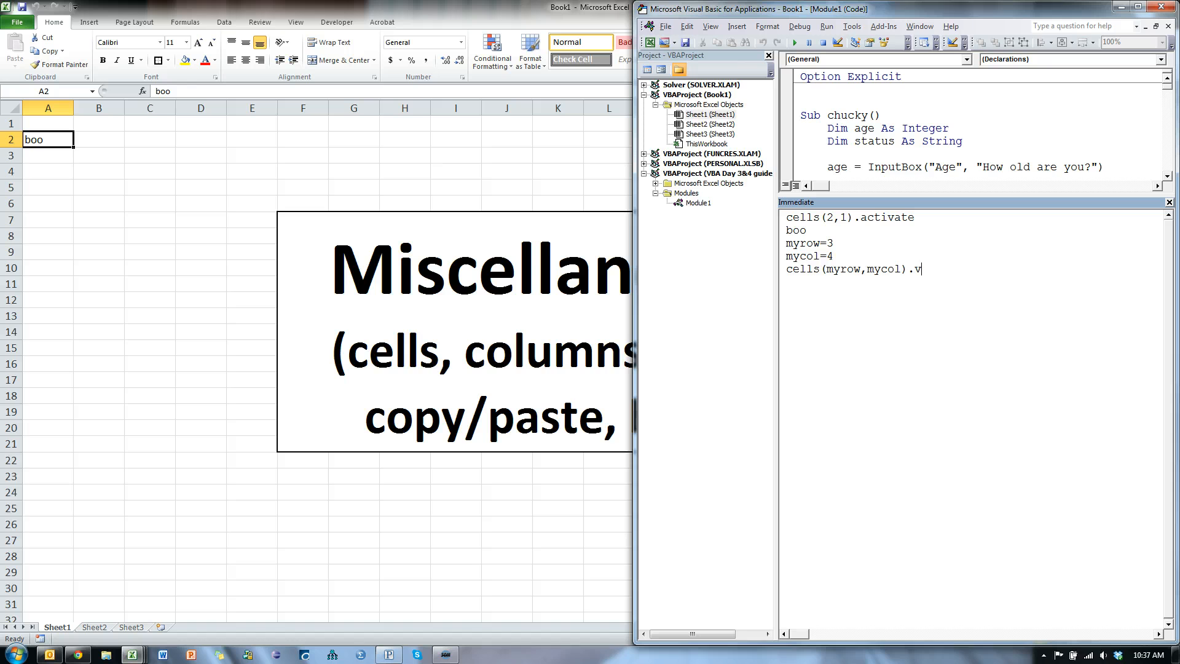
{"action": "type", "text": "alue="}
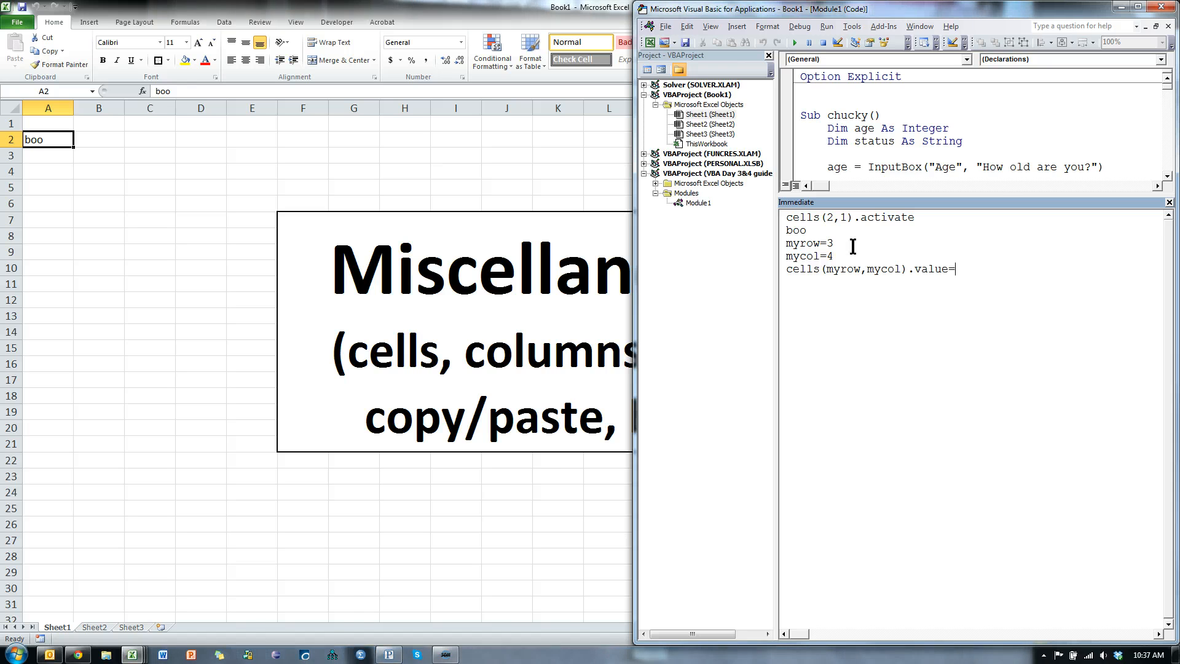
{"action": "type", "text": "\"look momm"}
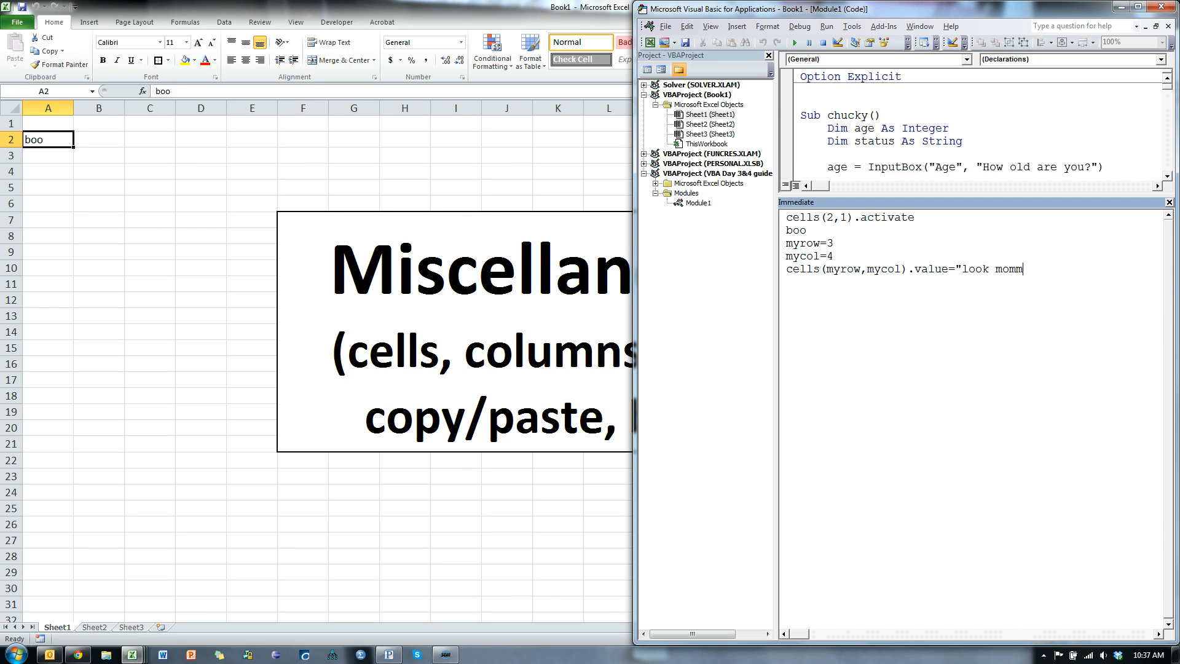
{"action": "key", "text": "Return"}
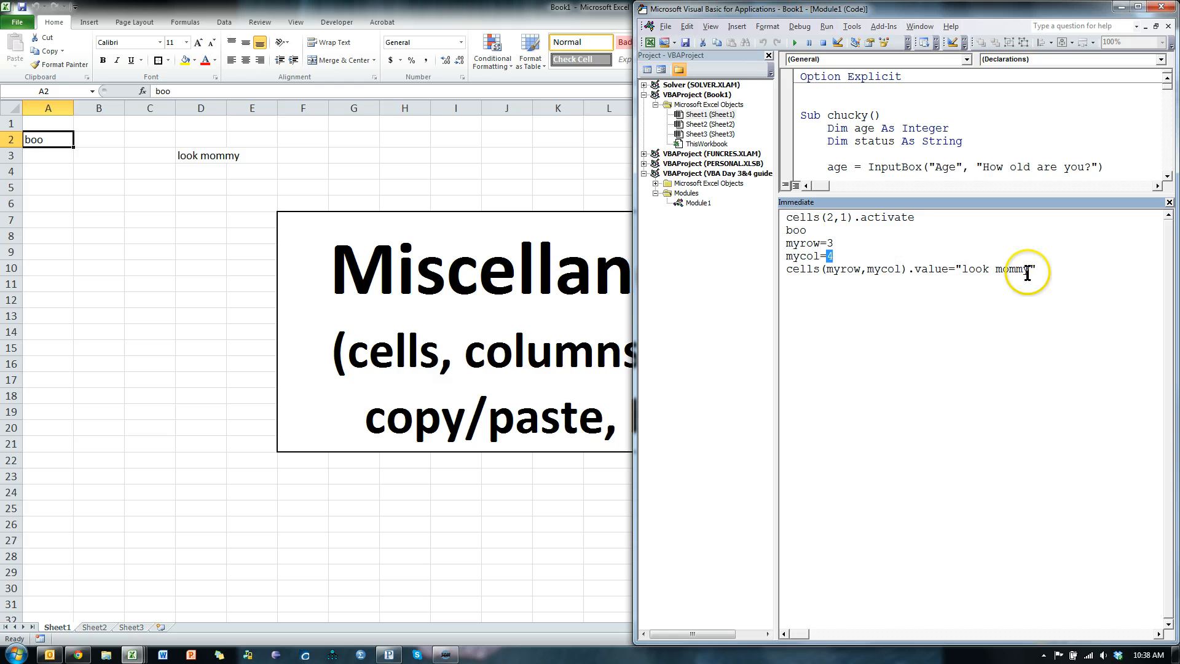
{"action": "double_click", "coordinate": [863, 269]}
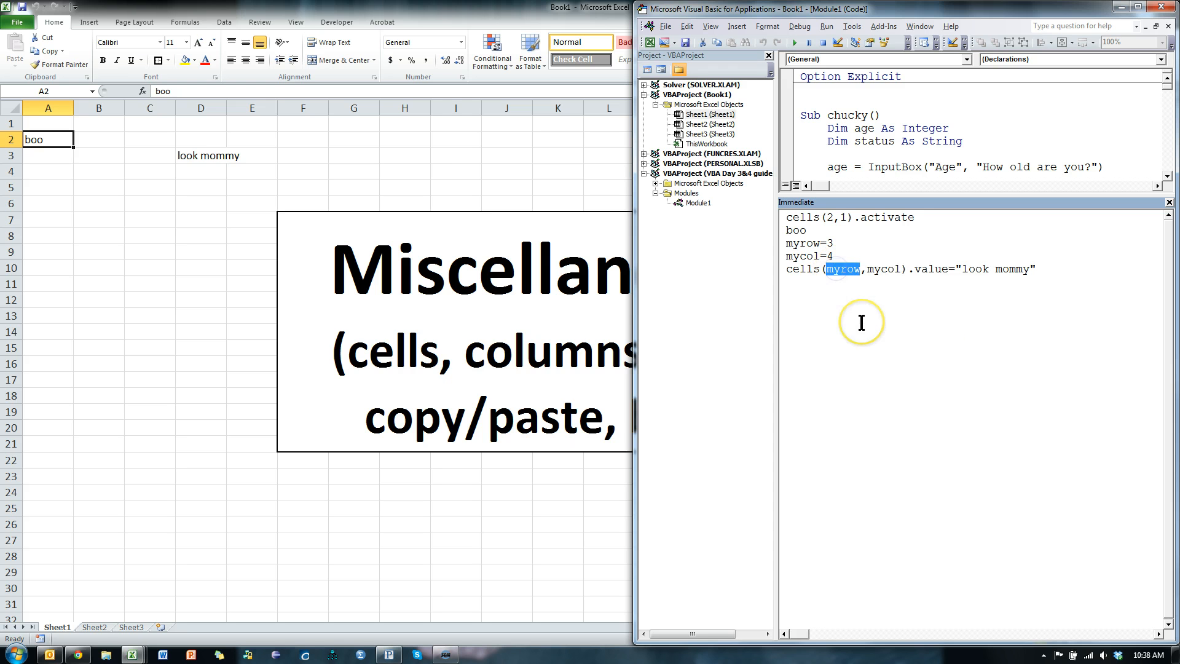
{"action": "mouse_move", "coordinate": [985, 323]}
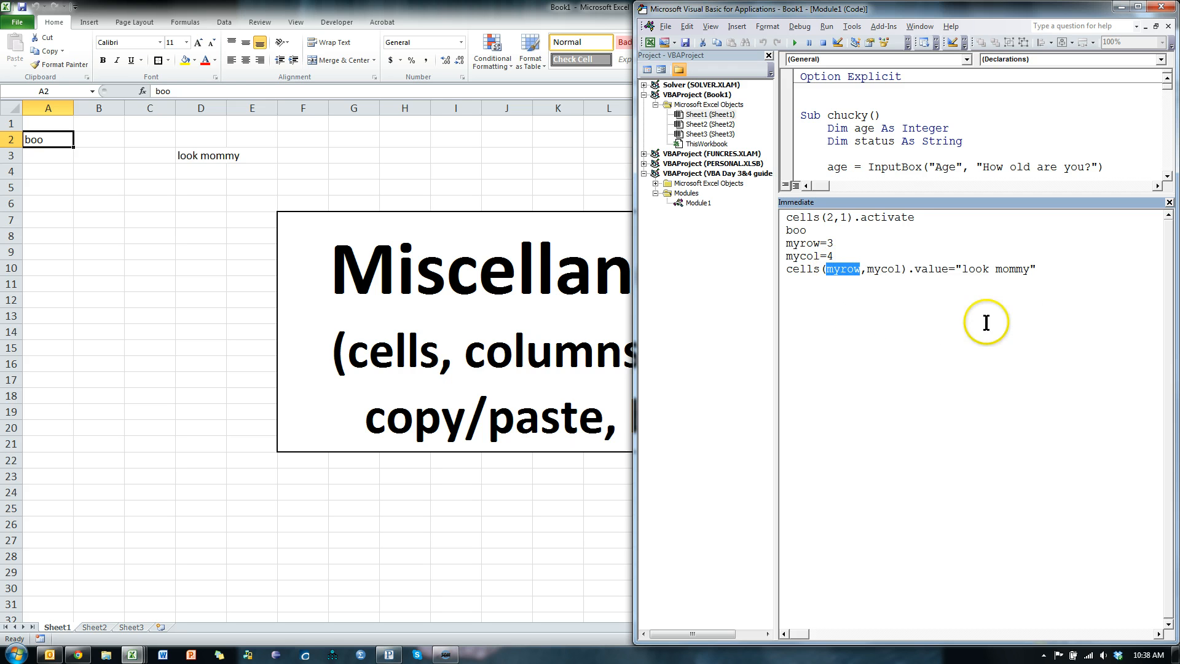
{"action": "mouse_move", "coordinate": [840, 283]}
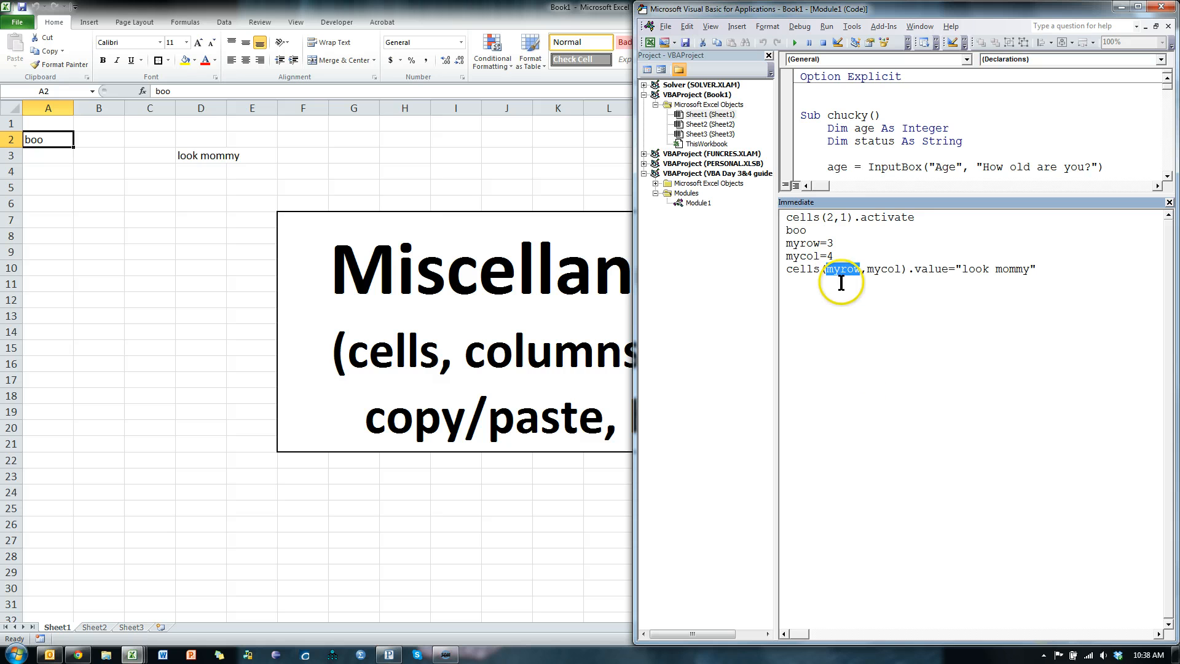
{"action": "mouse_move", "coordinate": [887, 331]}
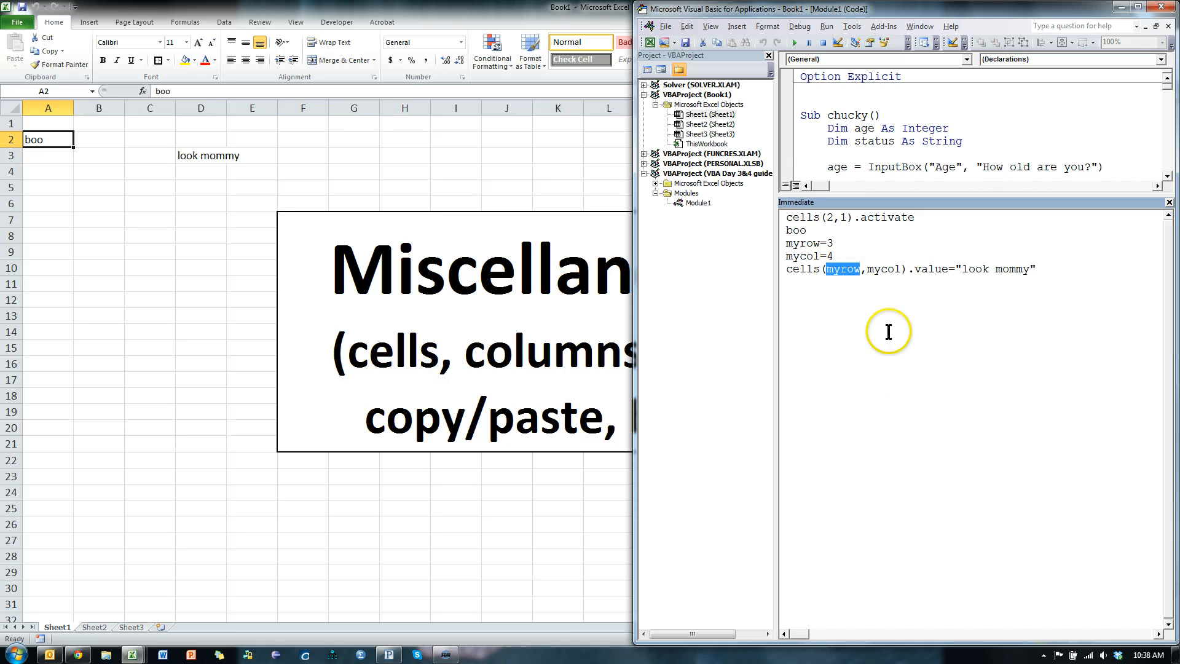
{"action": "mouse_move", "coordinate": [960, 367]}
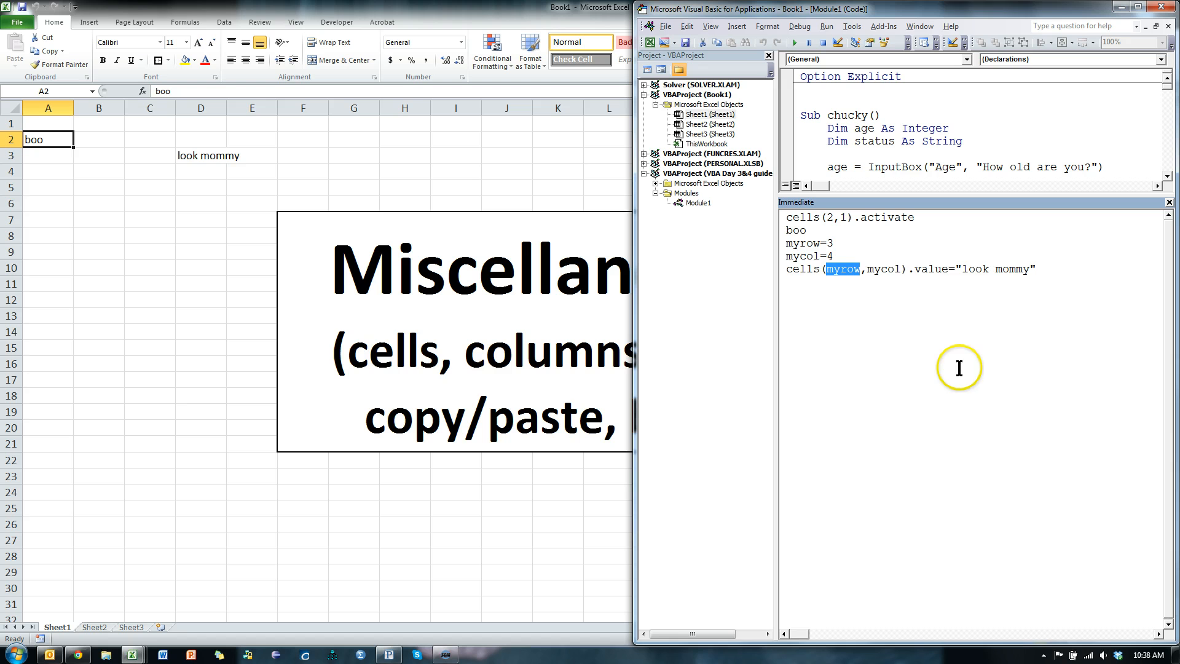
{"action": "mouse_move", "coordinate": [1046, 269]}
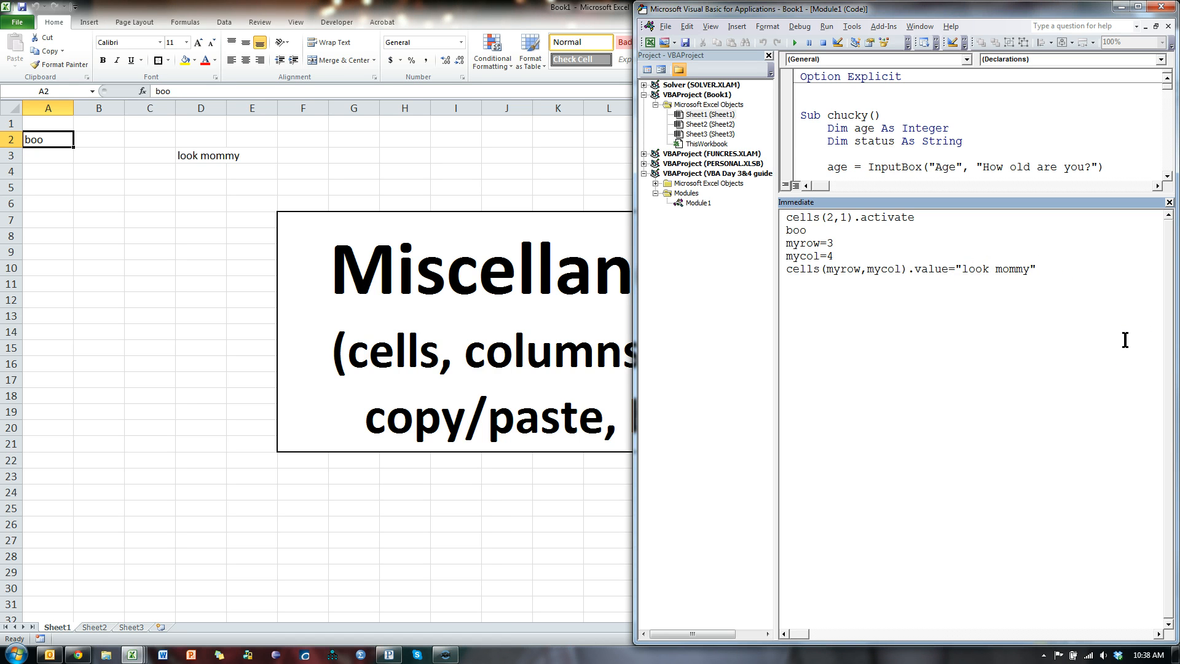
{"action": "mouse_move", "coordinate": [1125, 311]}
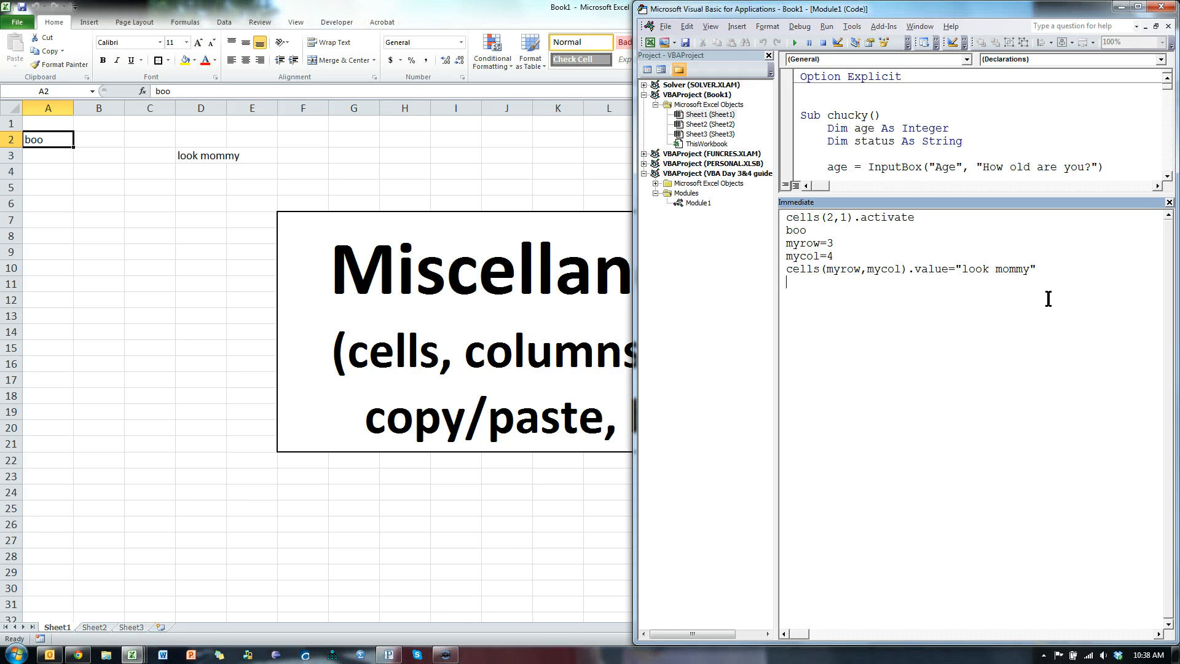
Select a column with columns(1).select, then column D via columns(mycol).select.
{"action": "type", "text": "columns"}
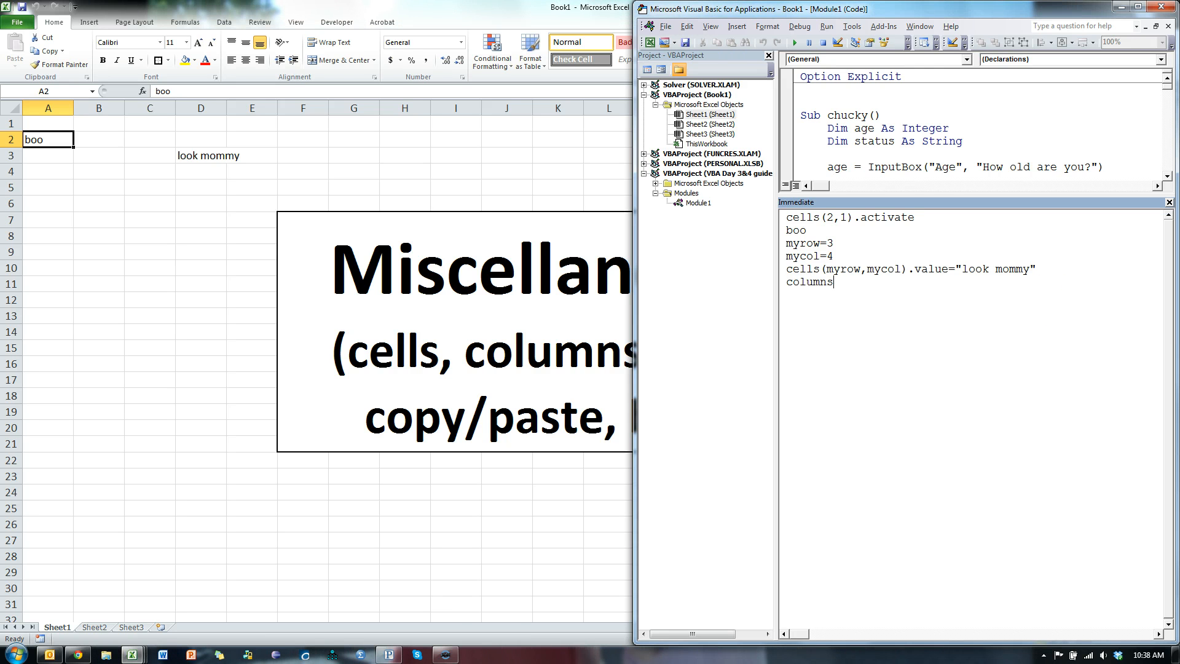
{"action": "type", "text": "(1"}
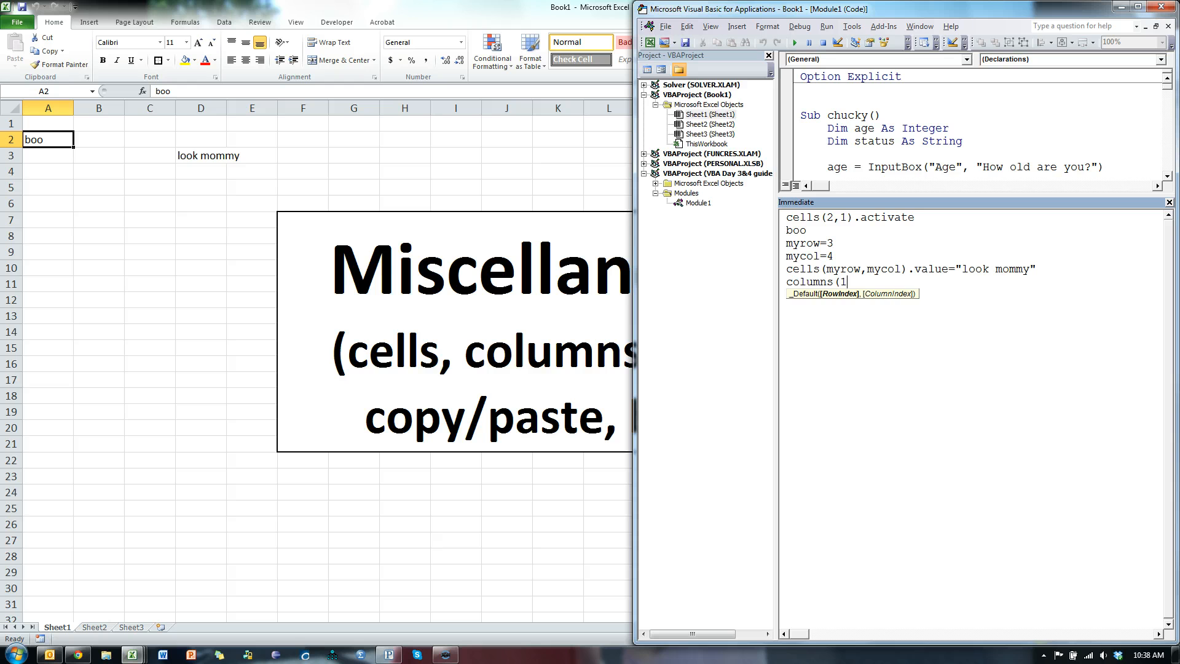
{"action": "type", "text": ").select"}
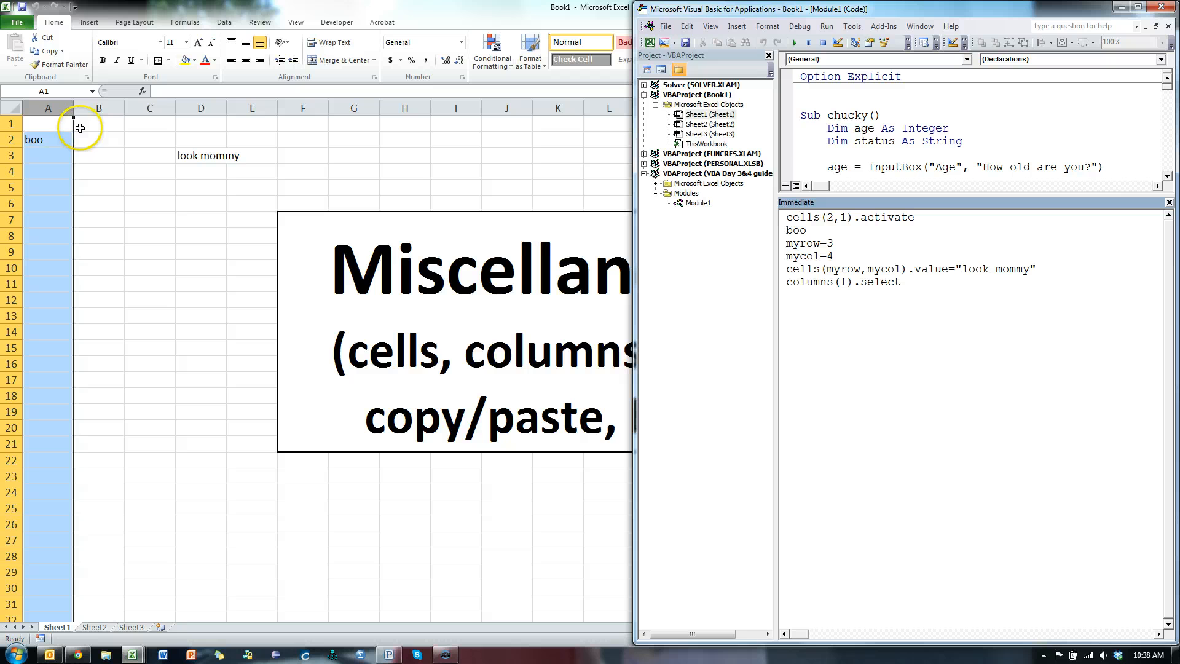
{"action": "type", "text": "mycol"}
{"action": "key", "text": "Return"}
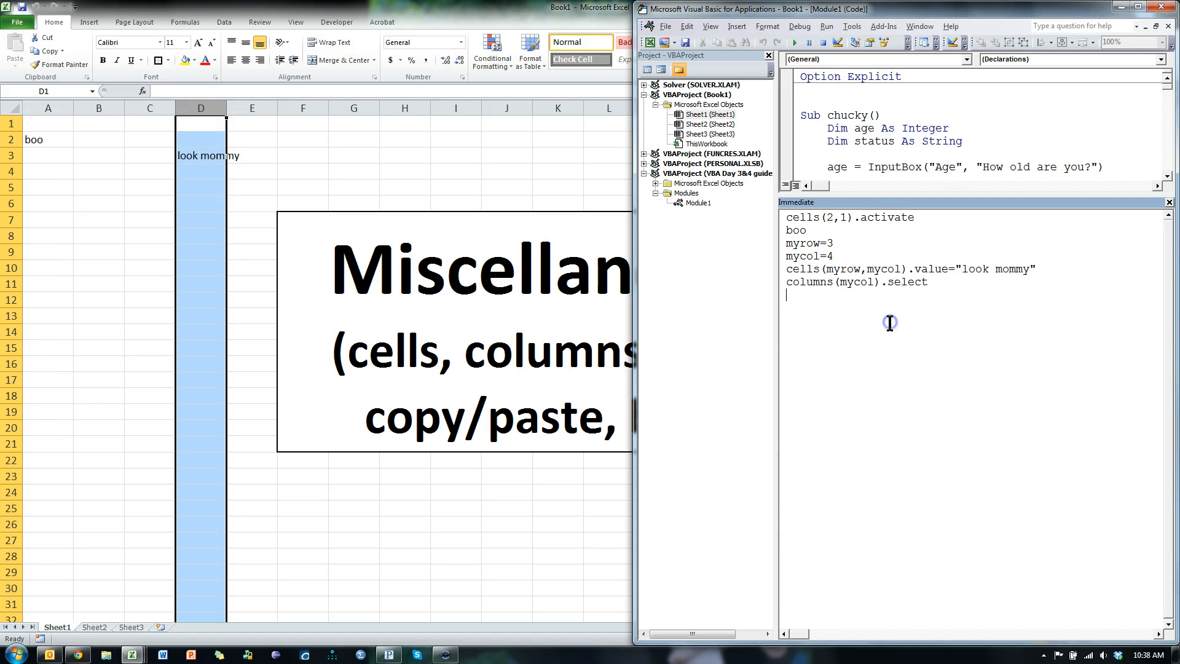
Select row 3 with rows(myrow).select and copy it with rows(myrow).copy.
{"action": "type", "text": "rows(myrow)."}
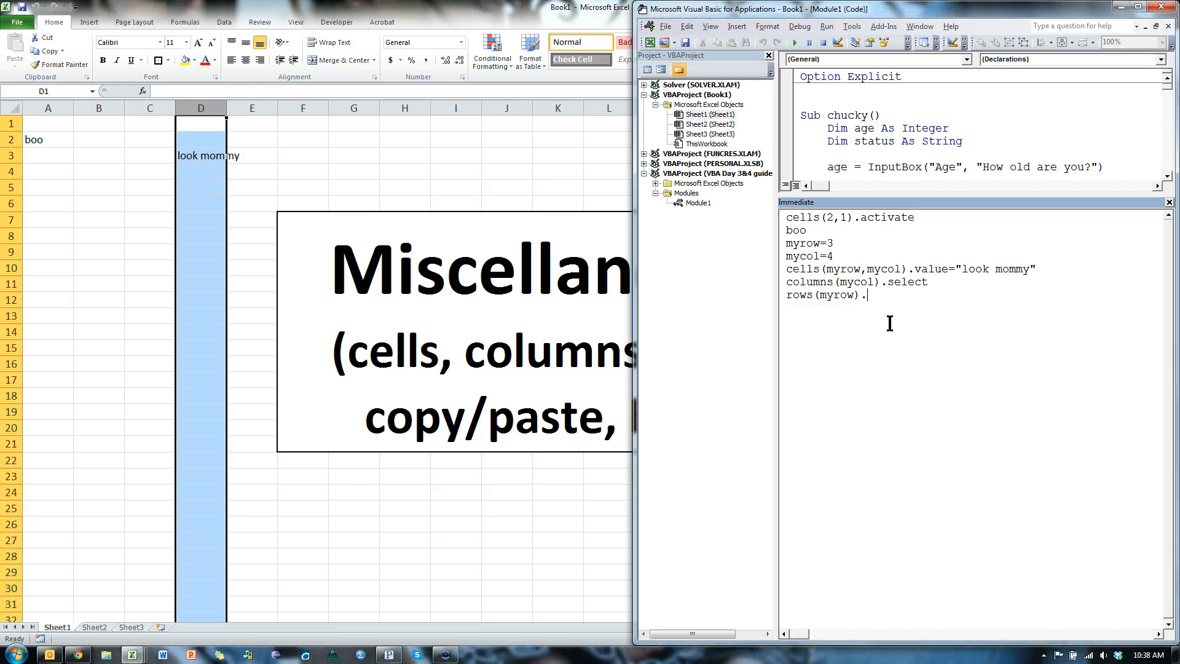
{"action": "type", "text": "select"}
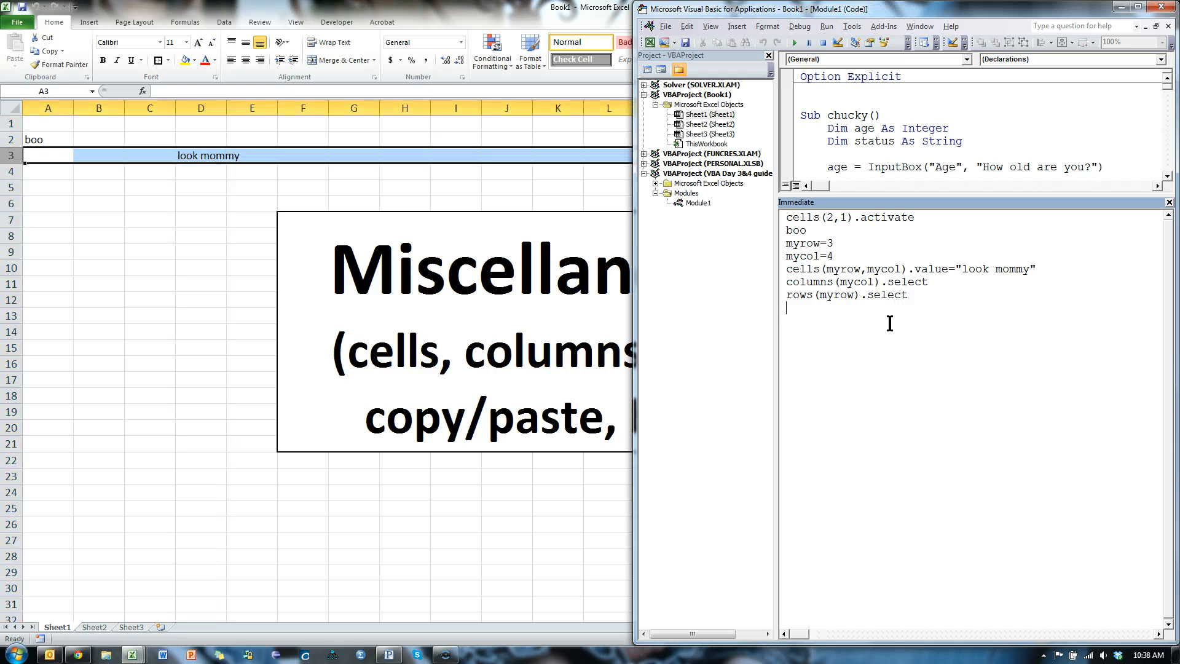
{"action": "type", "text": "row"}
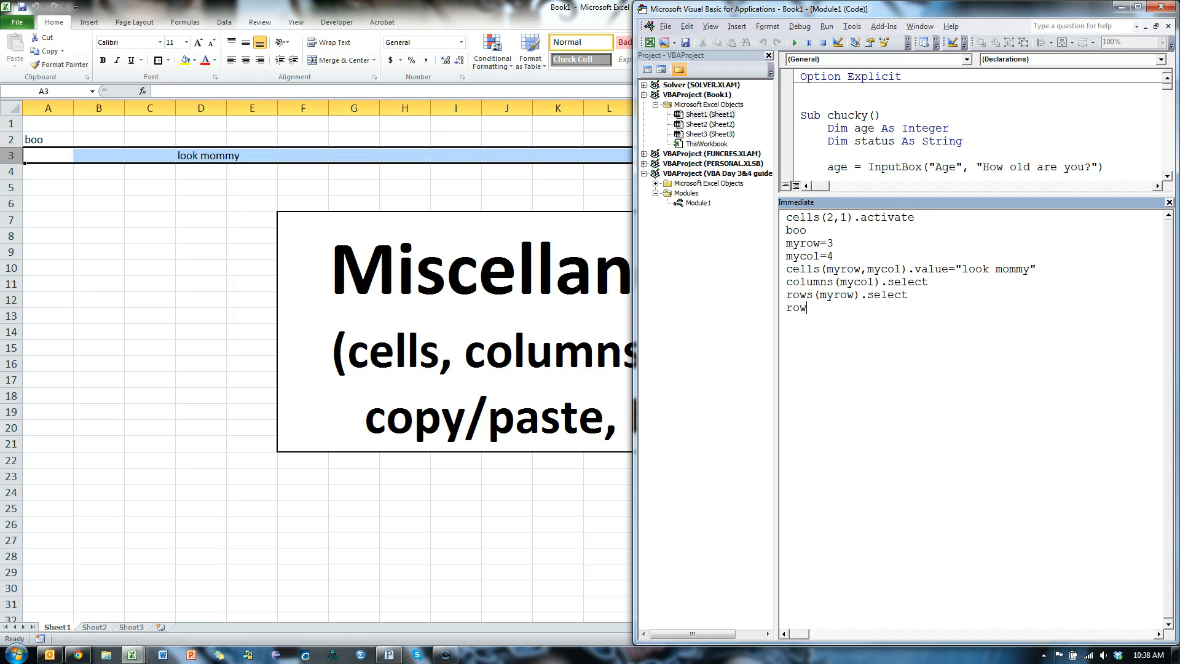
{"action": "type", "text": "s(myurow"}
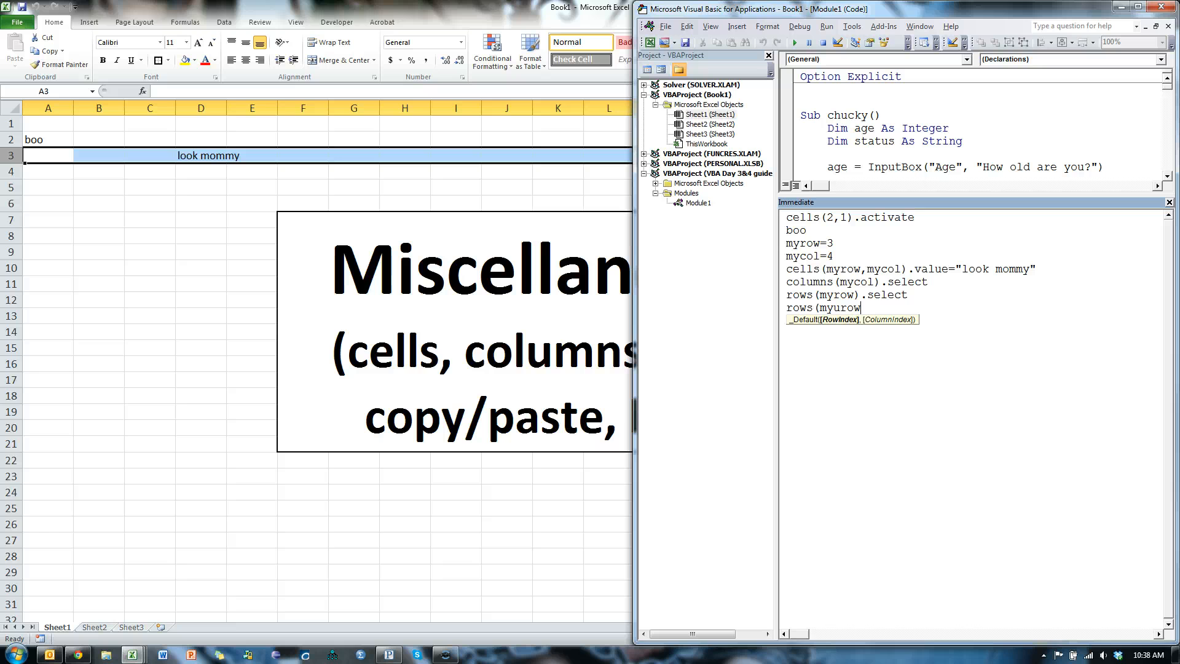
{"action": "type", "text": ".copy"}
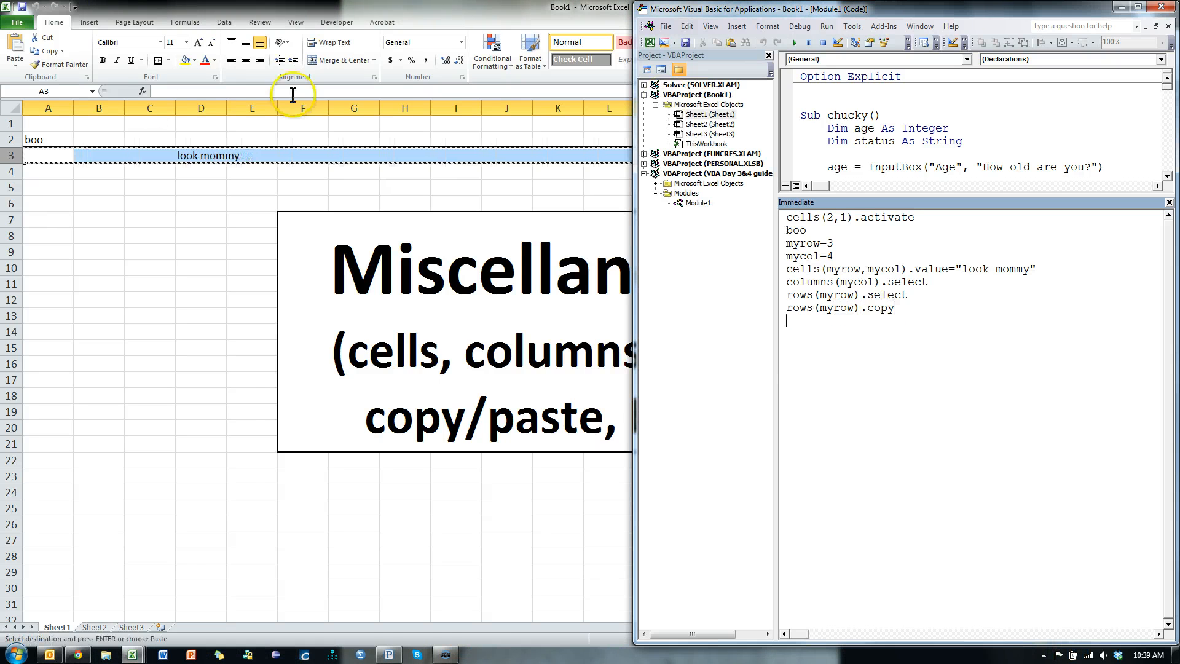
{"action": "mouse_move", "coordinate": [221, 243]}
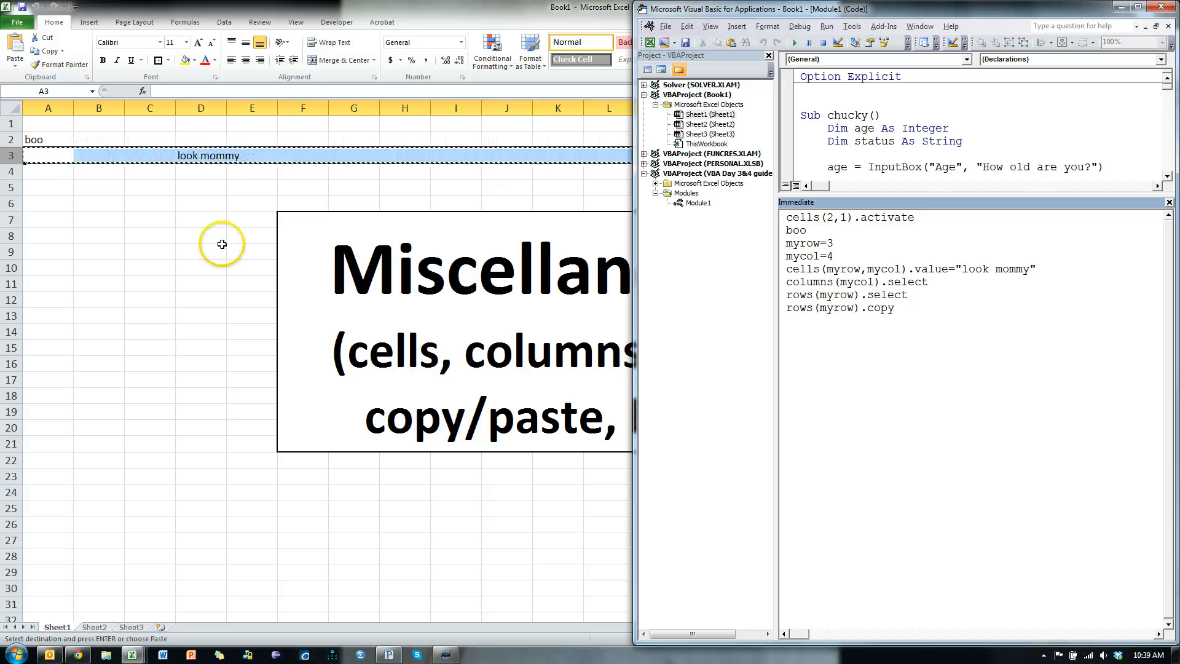
{"action": "mouse_move", "coordinate": [527, 270]}
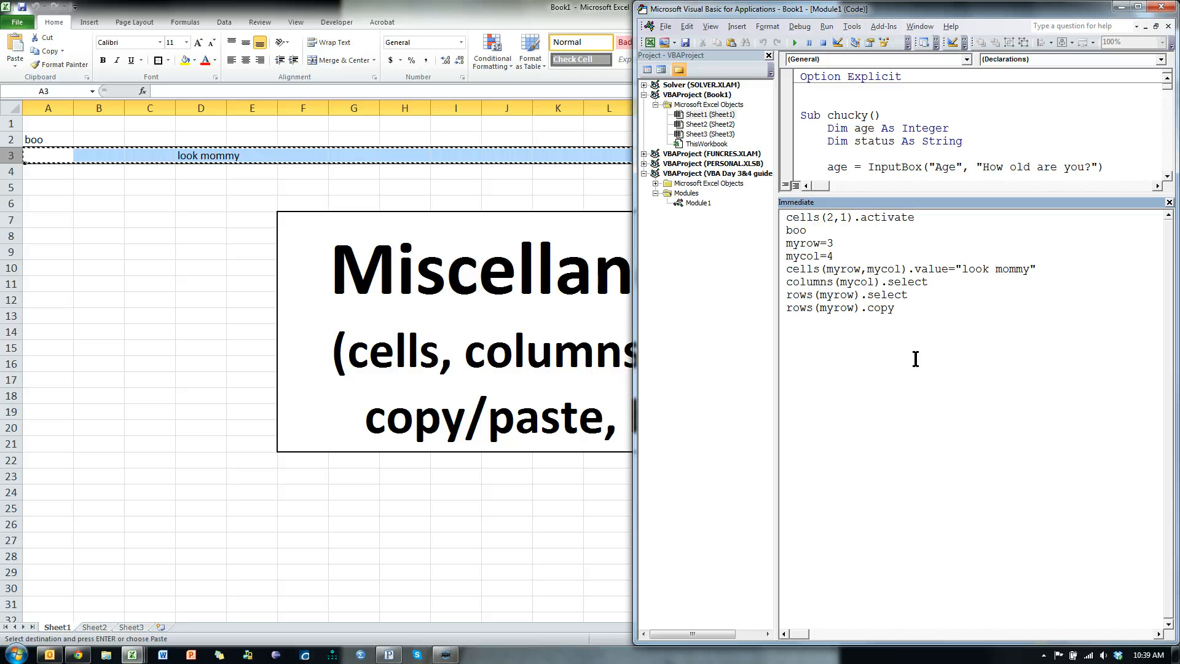
{"action": "type", "text": "she"}
{"action": "type", "text": "rows(myrow+2"}
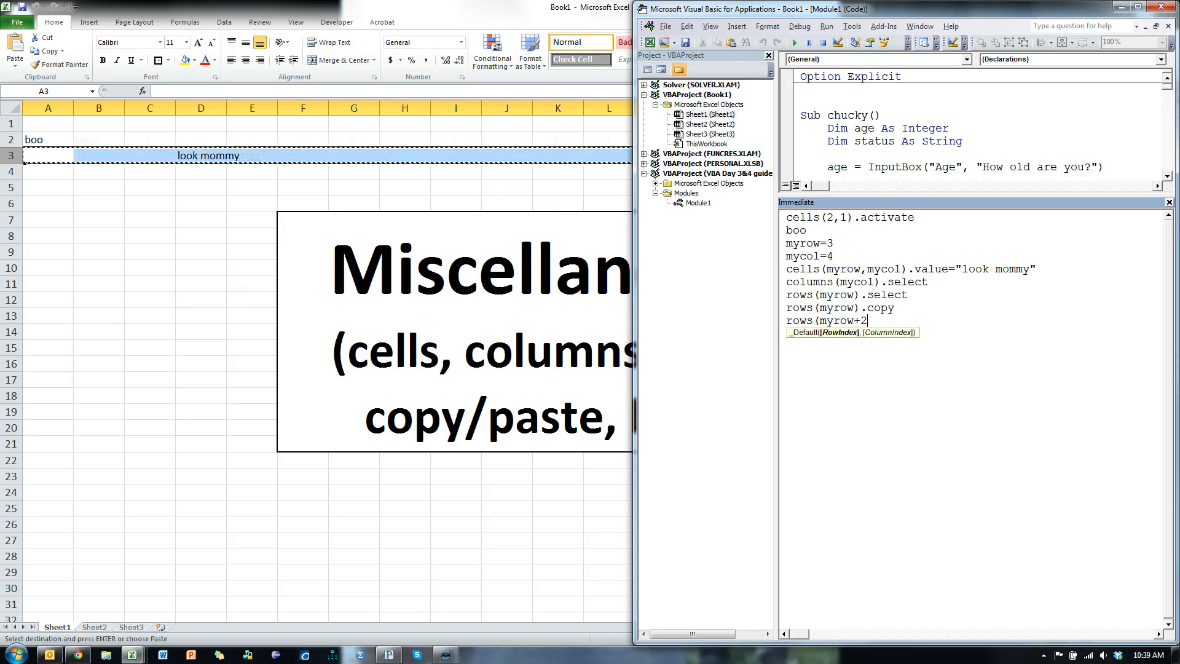
Paste row 3 into row 5 with rows(myrow+2).pastespecial.
{"action": "type", "text": ").pastespecial"}
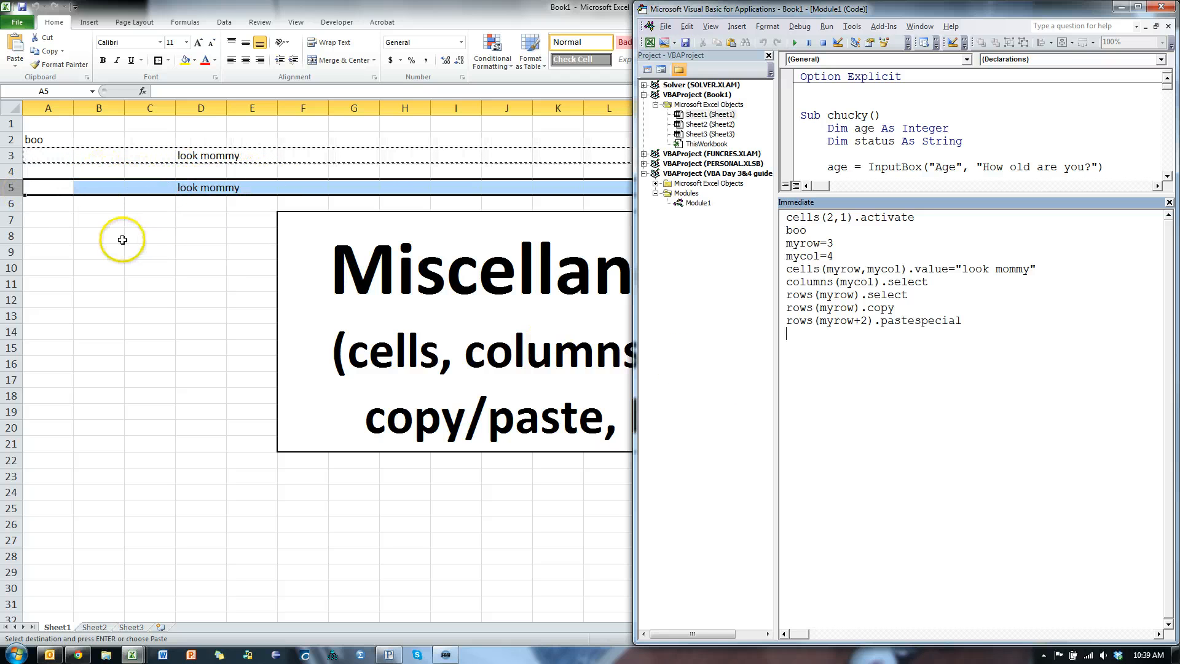
{"action": "mouse_move", "coordinate": [800, 364]}
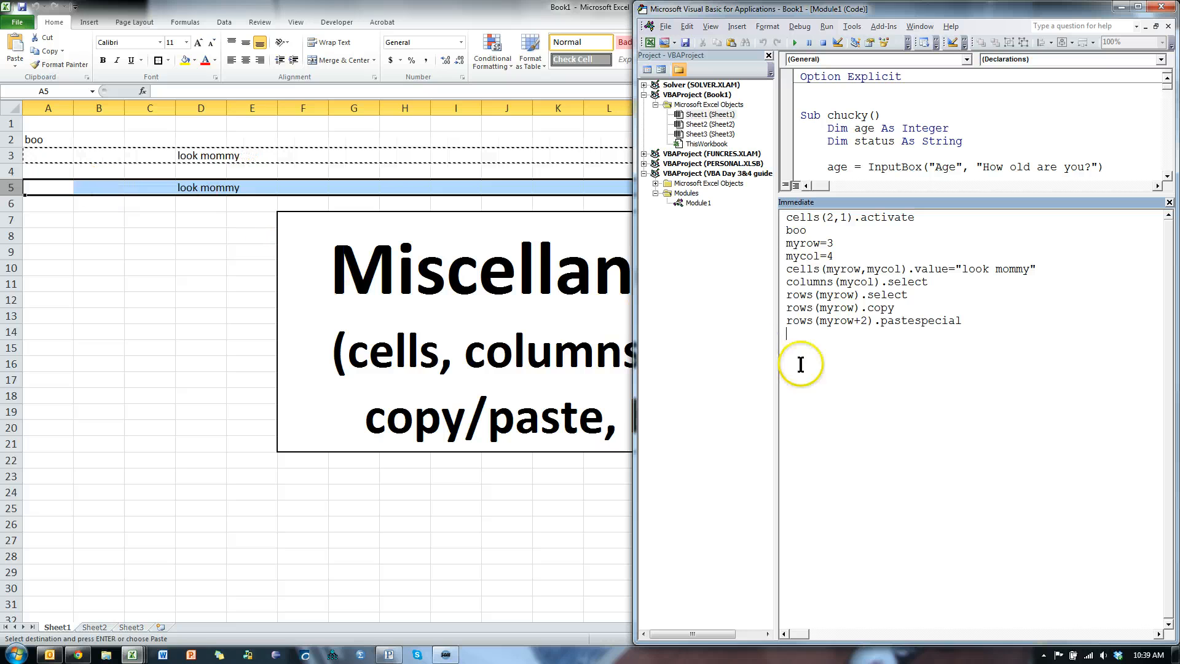
{"action": "mouse_move", "coordinate": [852, 376]}
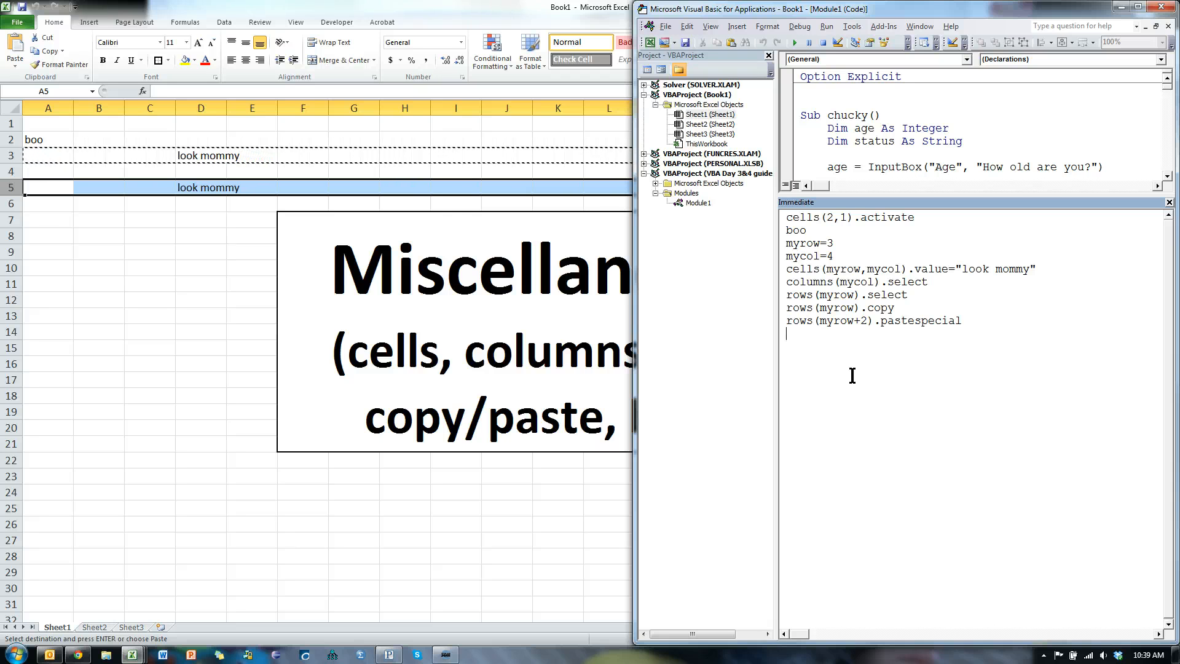
Copy all cells, activate sheets(2) and paste, duplicating Sheet1 onto Sheet2.
{"action": "type", "text": "cells.copy"}
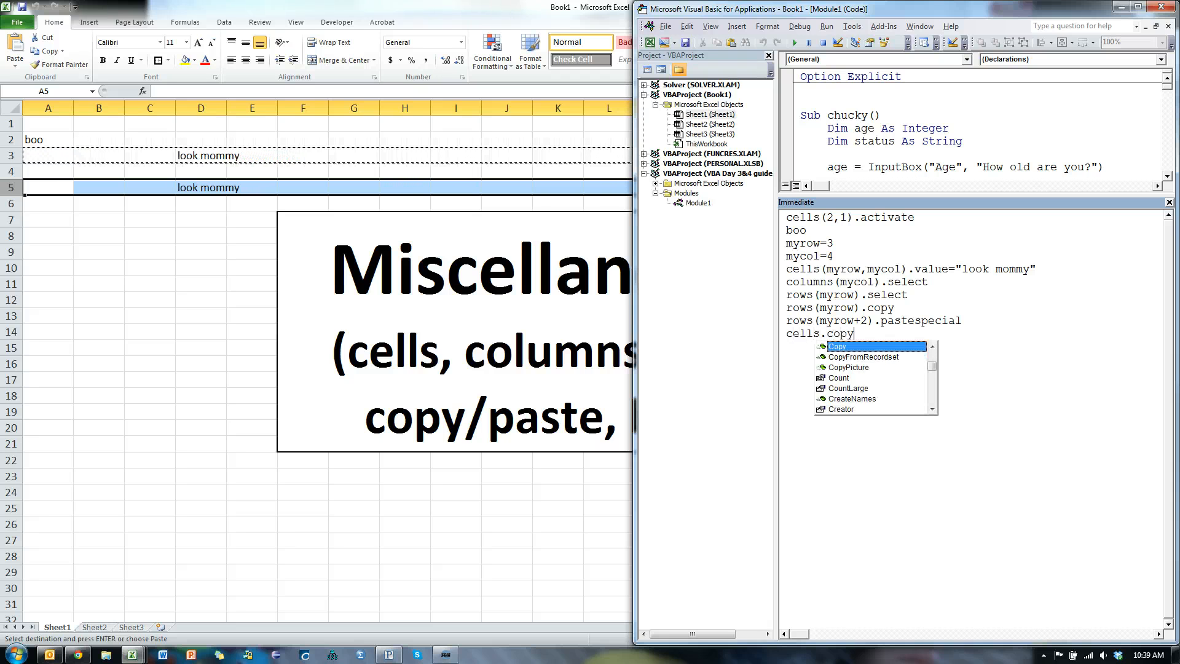
{"action": "mouse_move", "coordinate": [854, 380]}
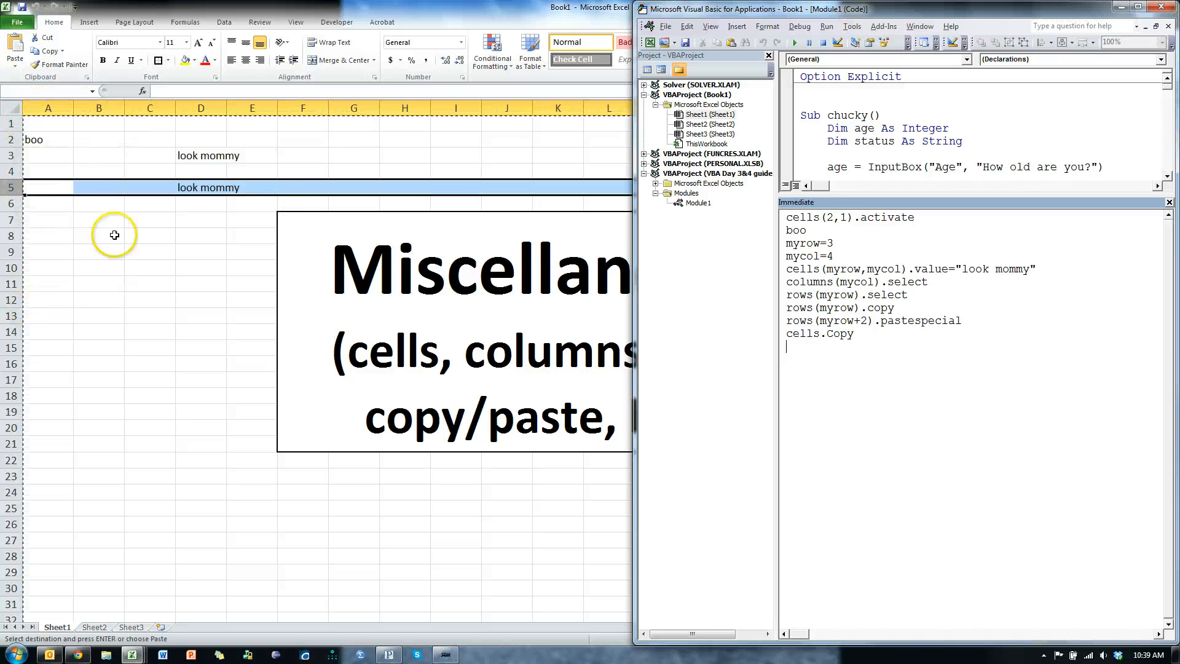
{"action": "type", "text": "sheets"}
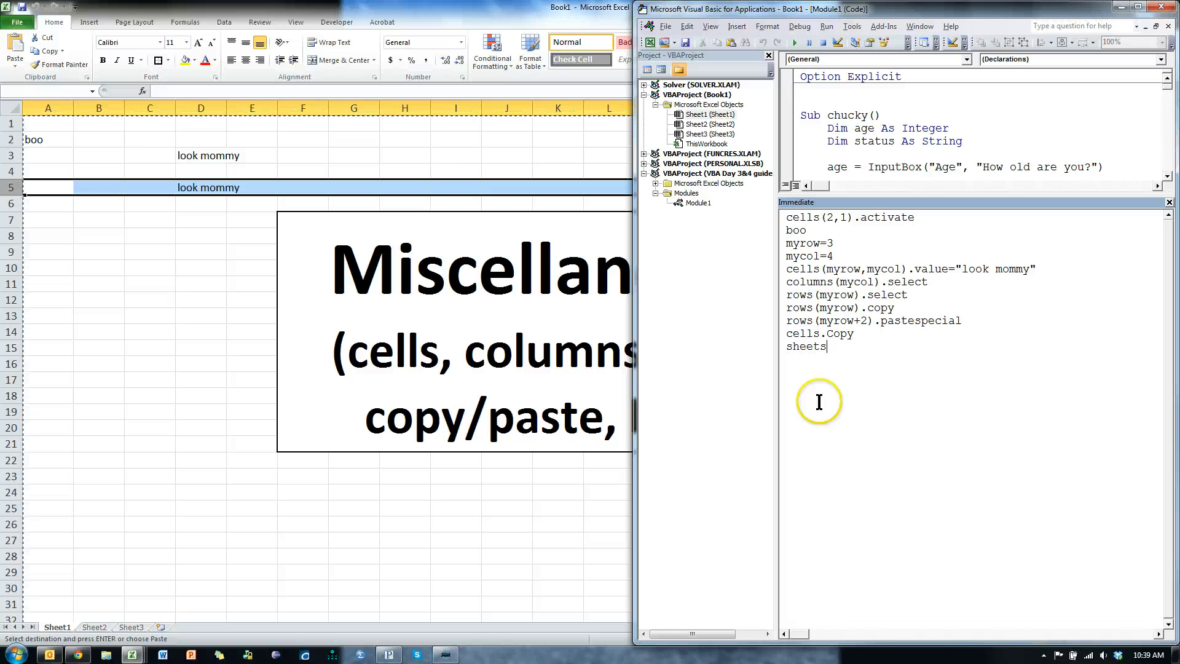
{"action": "type", "text": "(2).activate"}
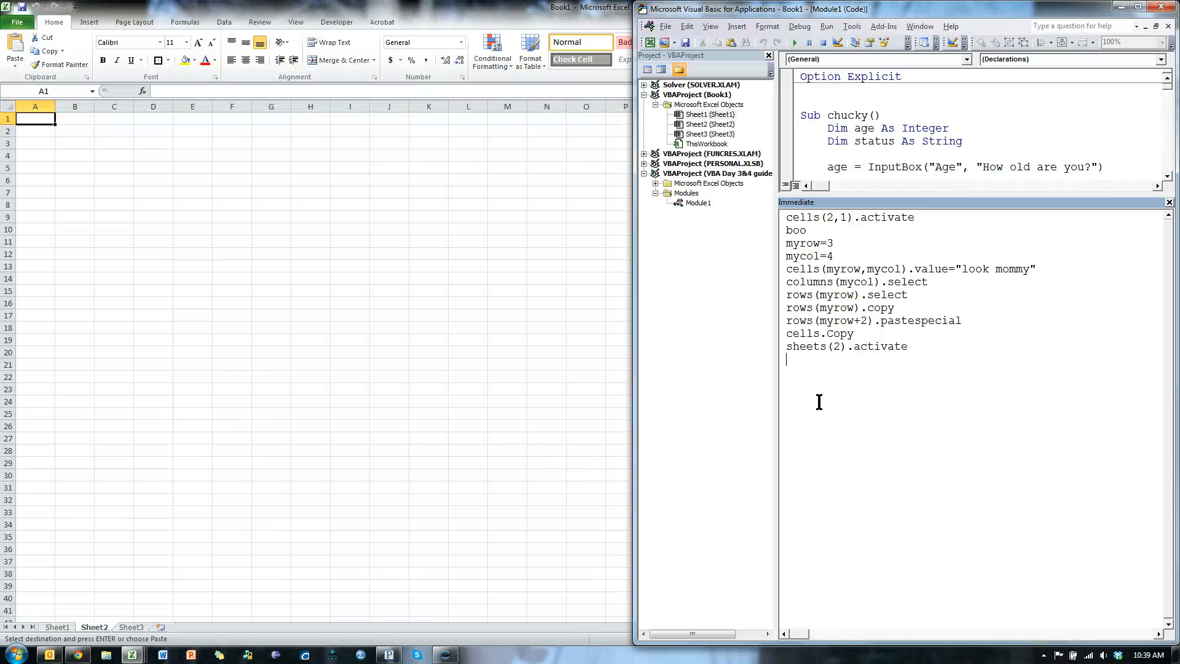
{"action": "type", "text": "cells.pa"}
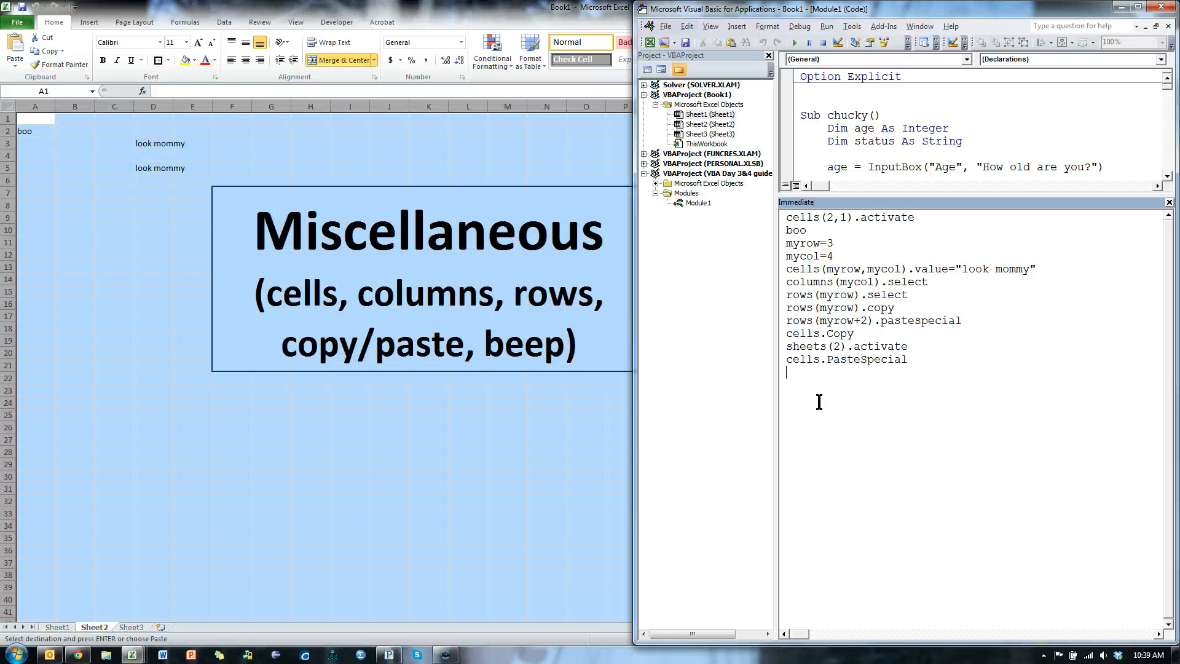
{"action": "mouse_move", "coordinate": [185, 148]}
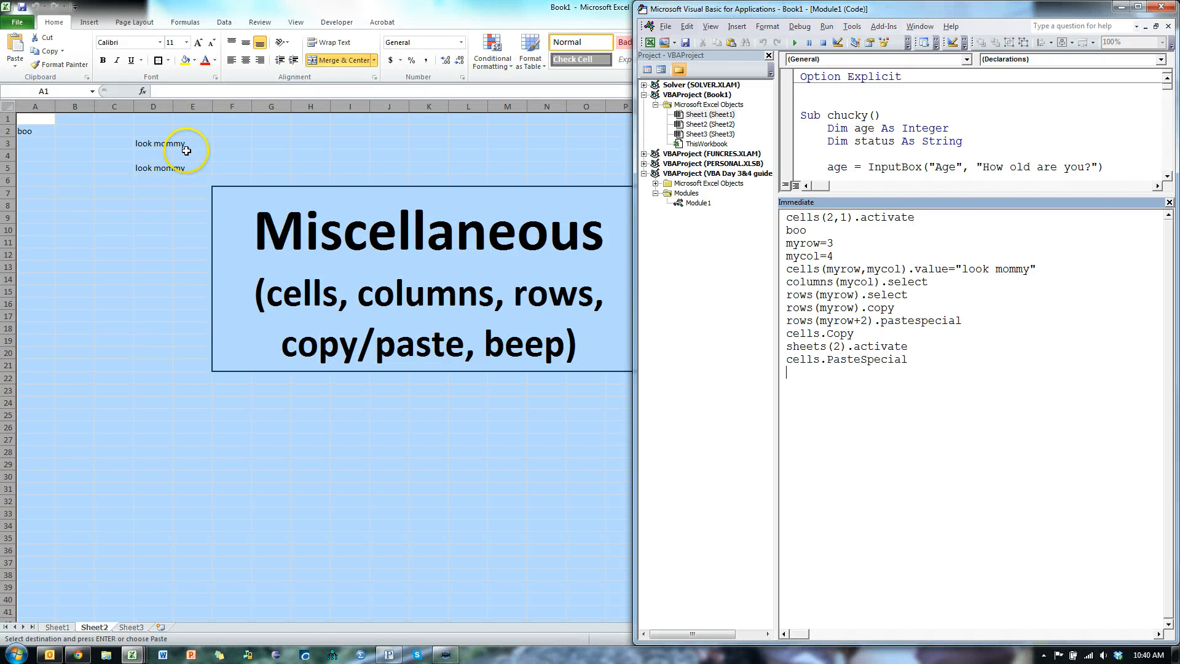
{"action": "left_click", "coordinate": [55, 627]}
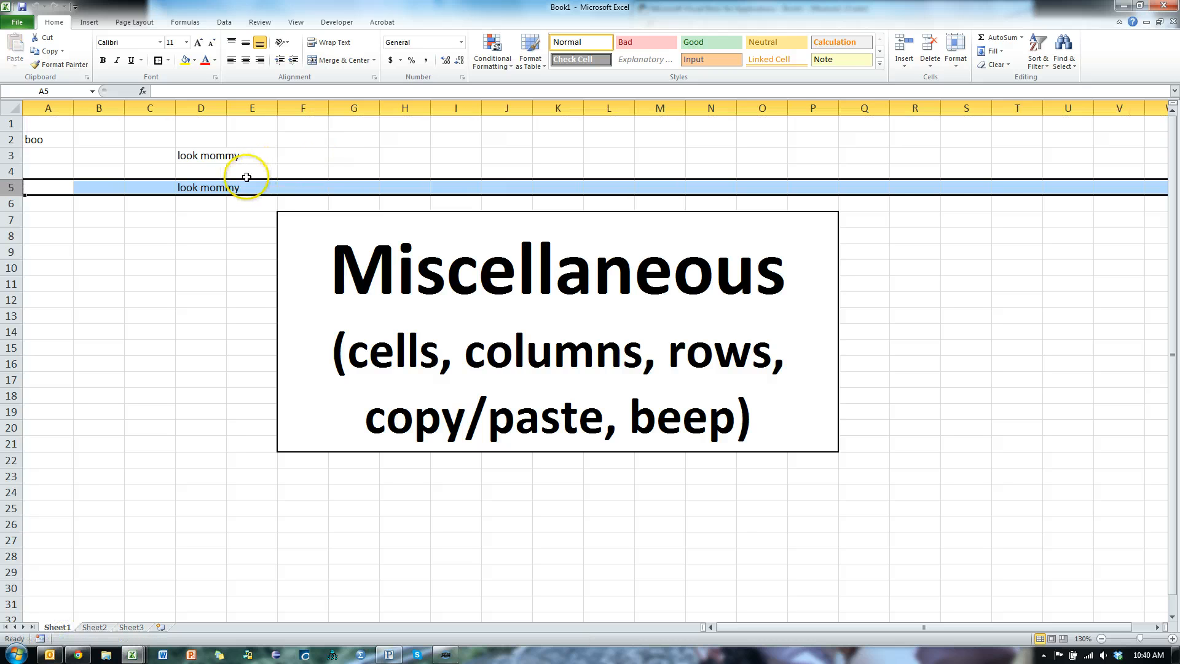
{"action": "mouse_move", "coordinate": [716, 414]}
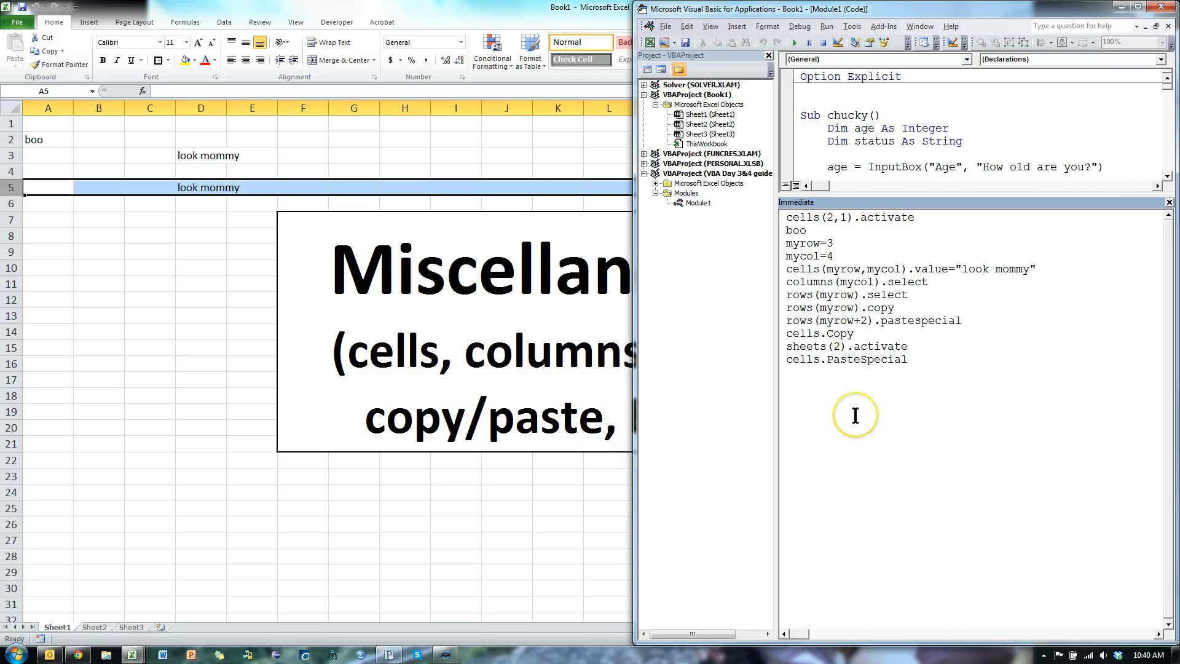
Run the beep command repeatedly to sound the system beep.
{"action": "type", "text": "beep"}
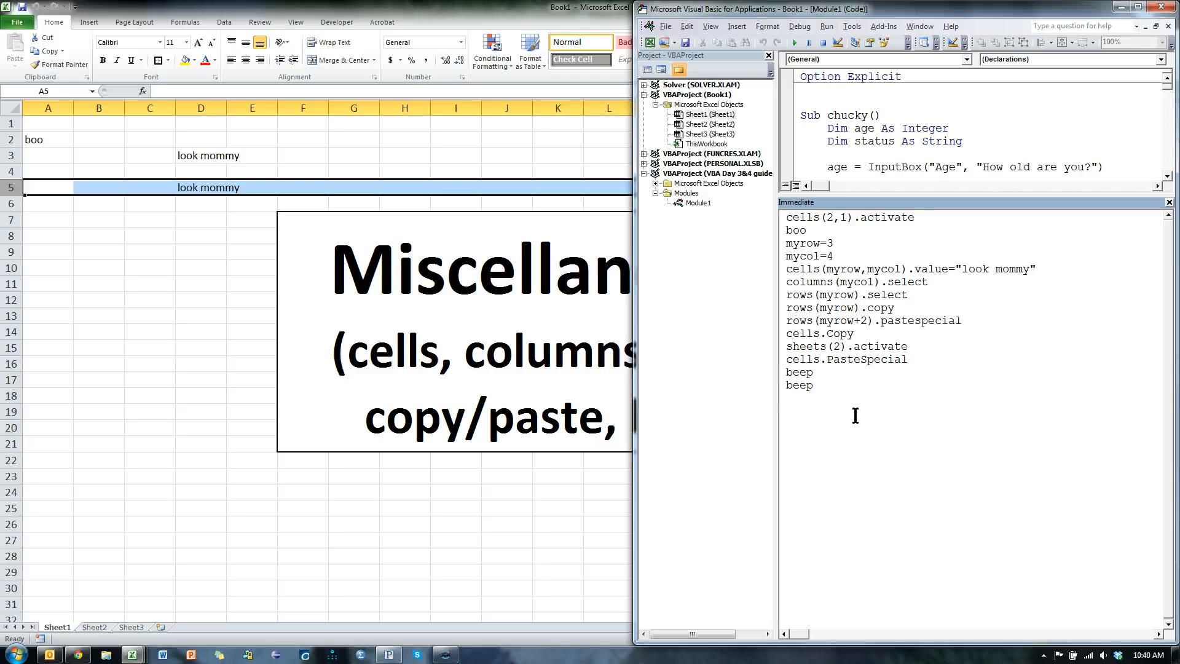
{"action": "key", "text": "Return"}
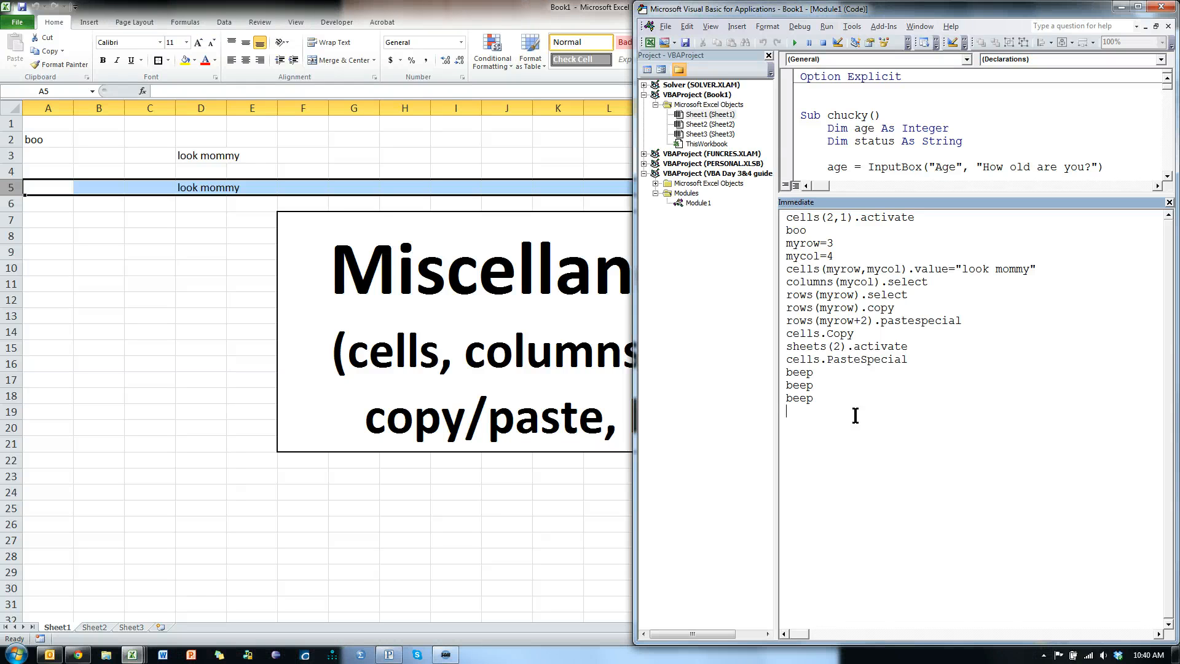
{"action": "type", "text": "b"}
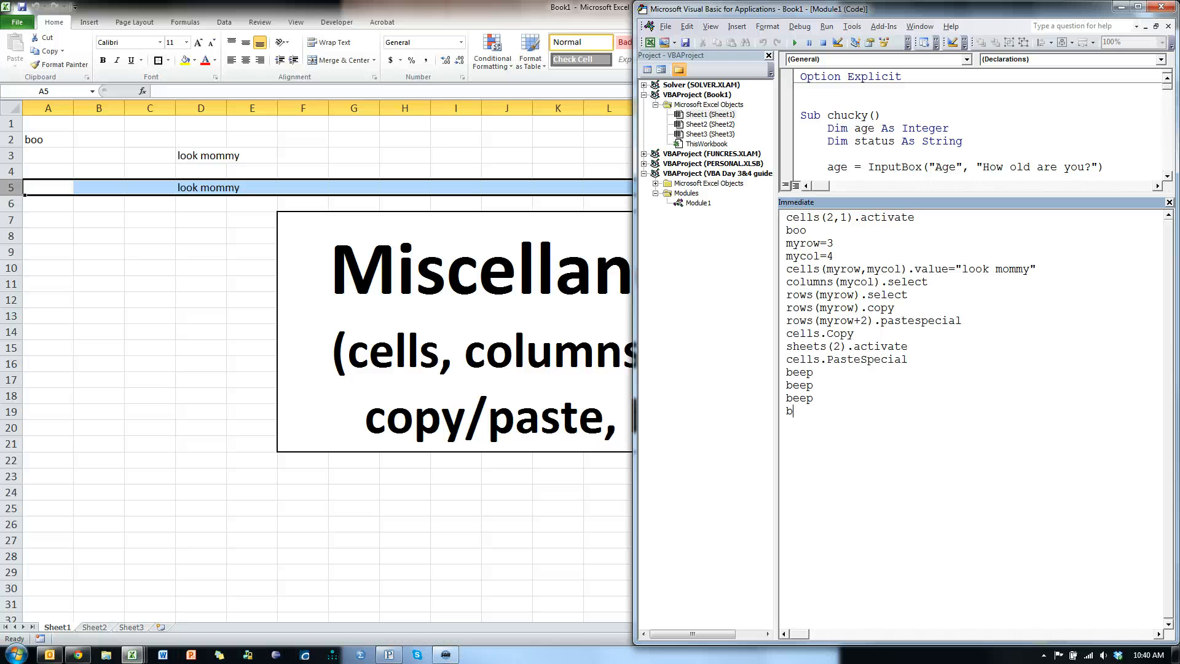
{"action": "key", "text": "enter"}
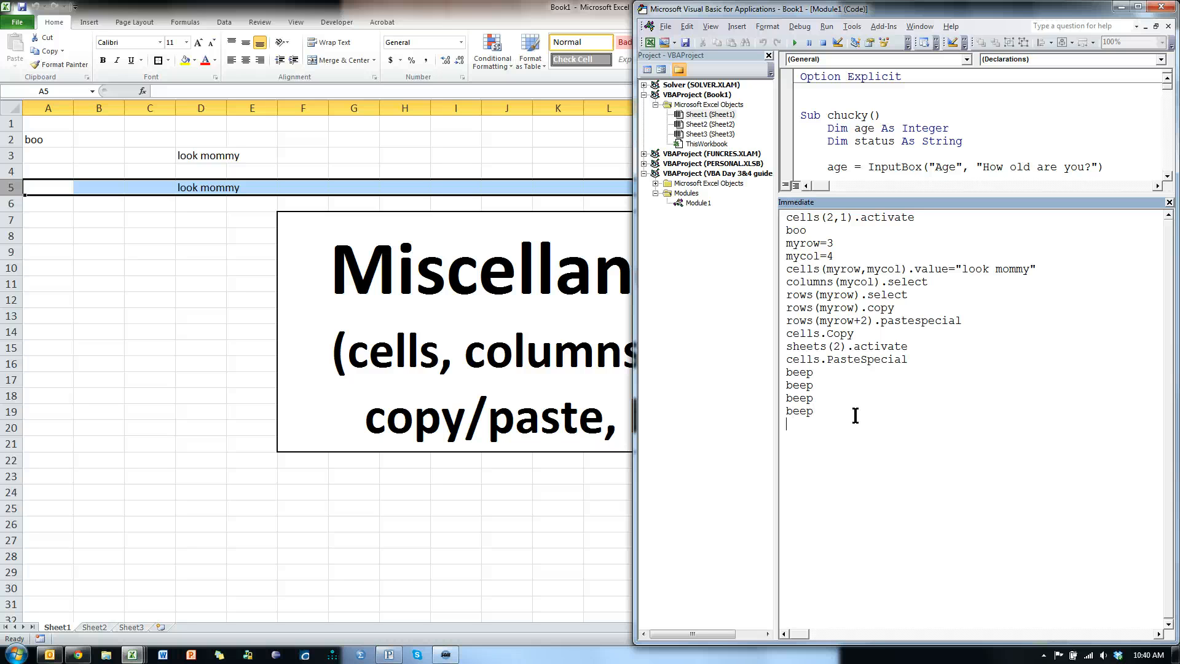
{"action": "mouse_move", "coordinate": [434, 508]}
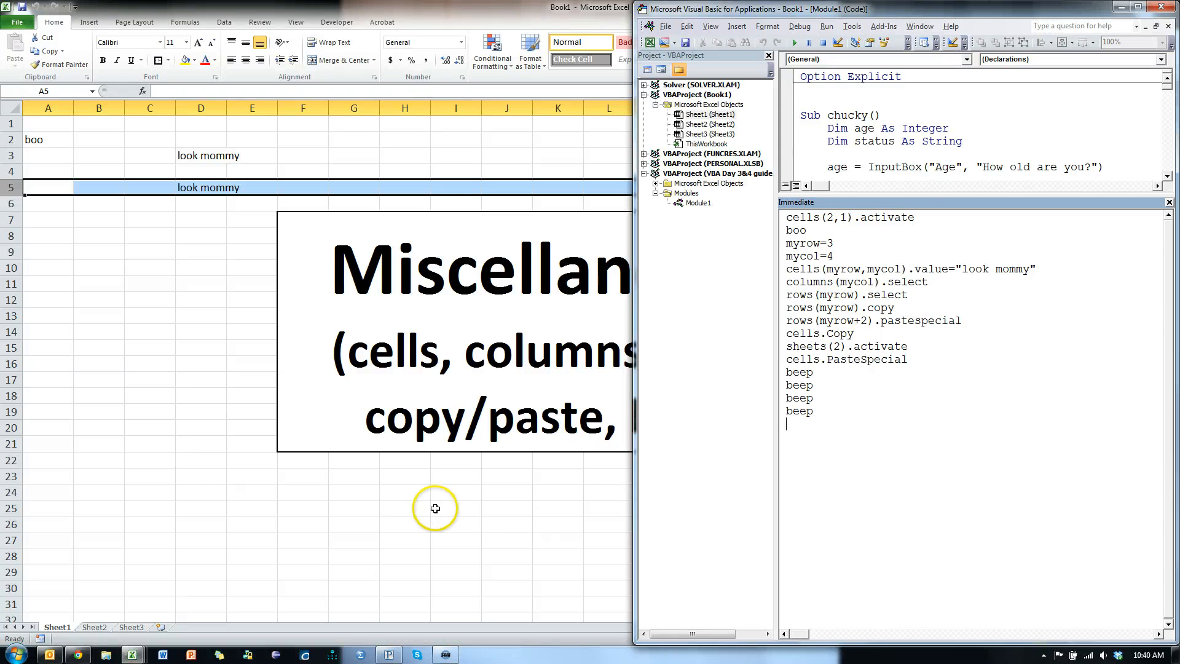